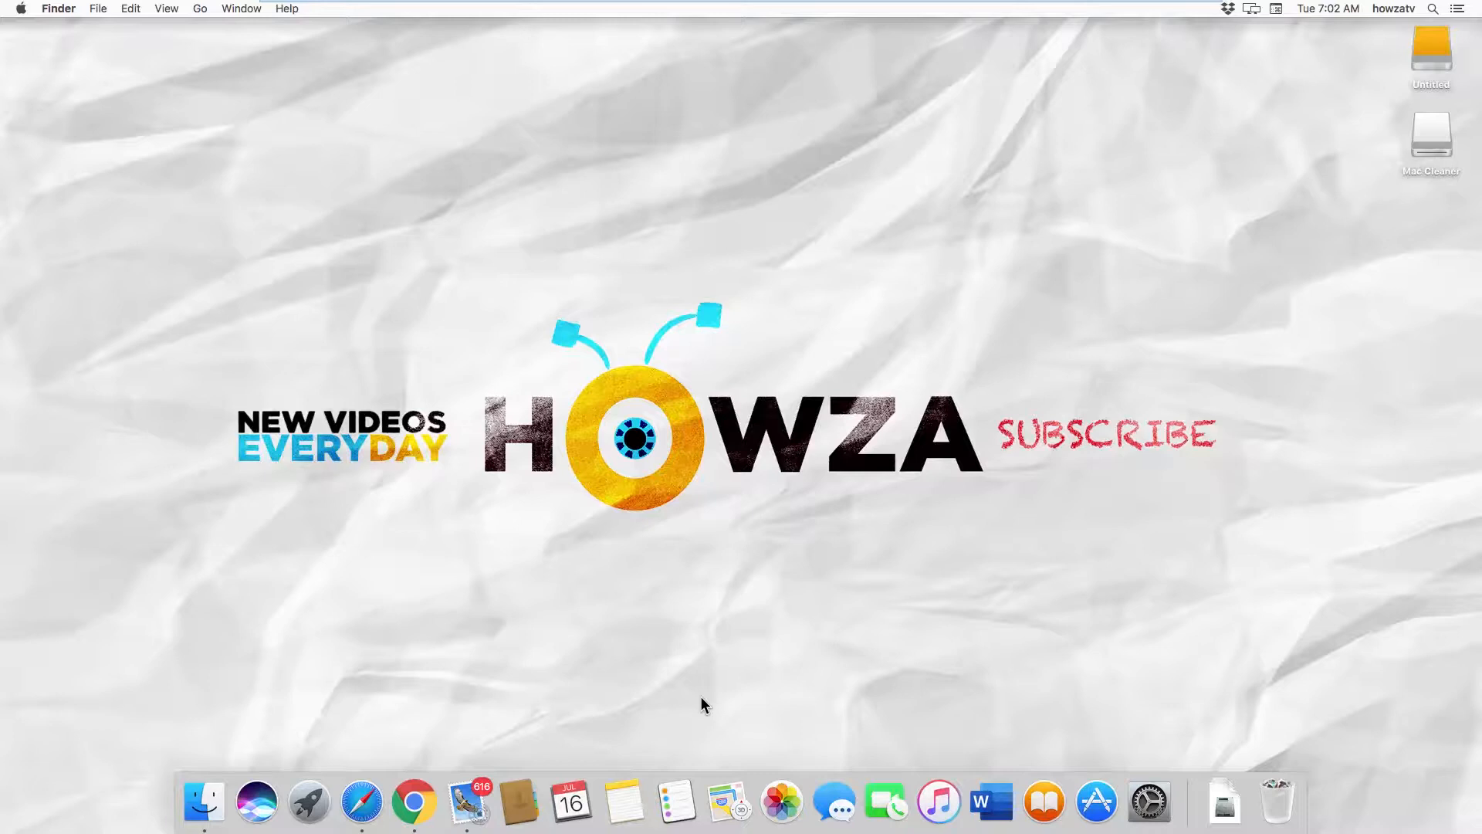
Launch Mac Cleaner by double-clicking it in Finder's Applications folder.
left_click(361, 803)
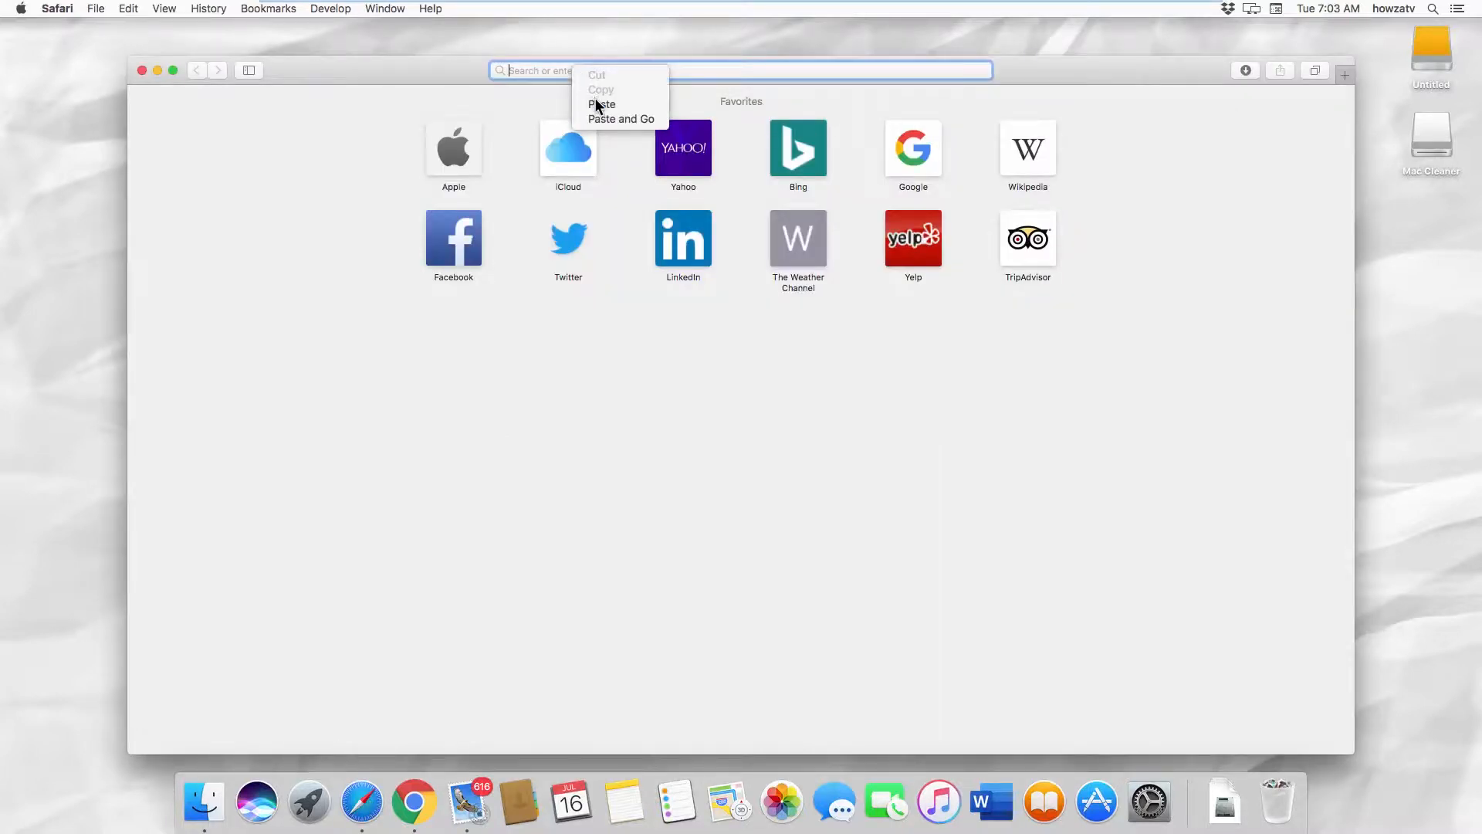
left_click(621, 118)
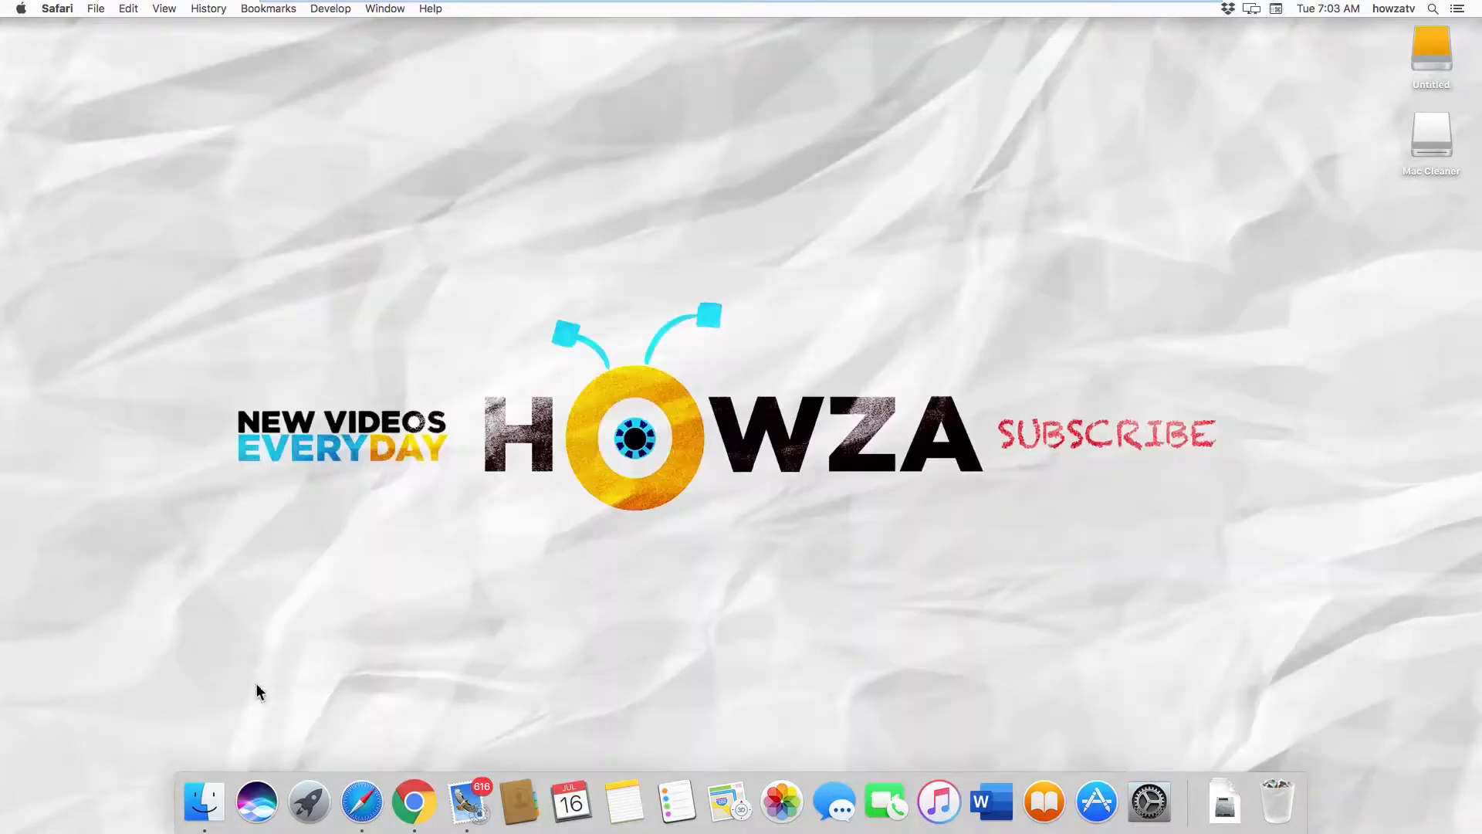
left_click(203, 801)
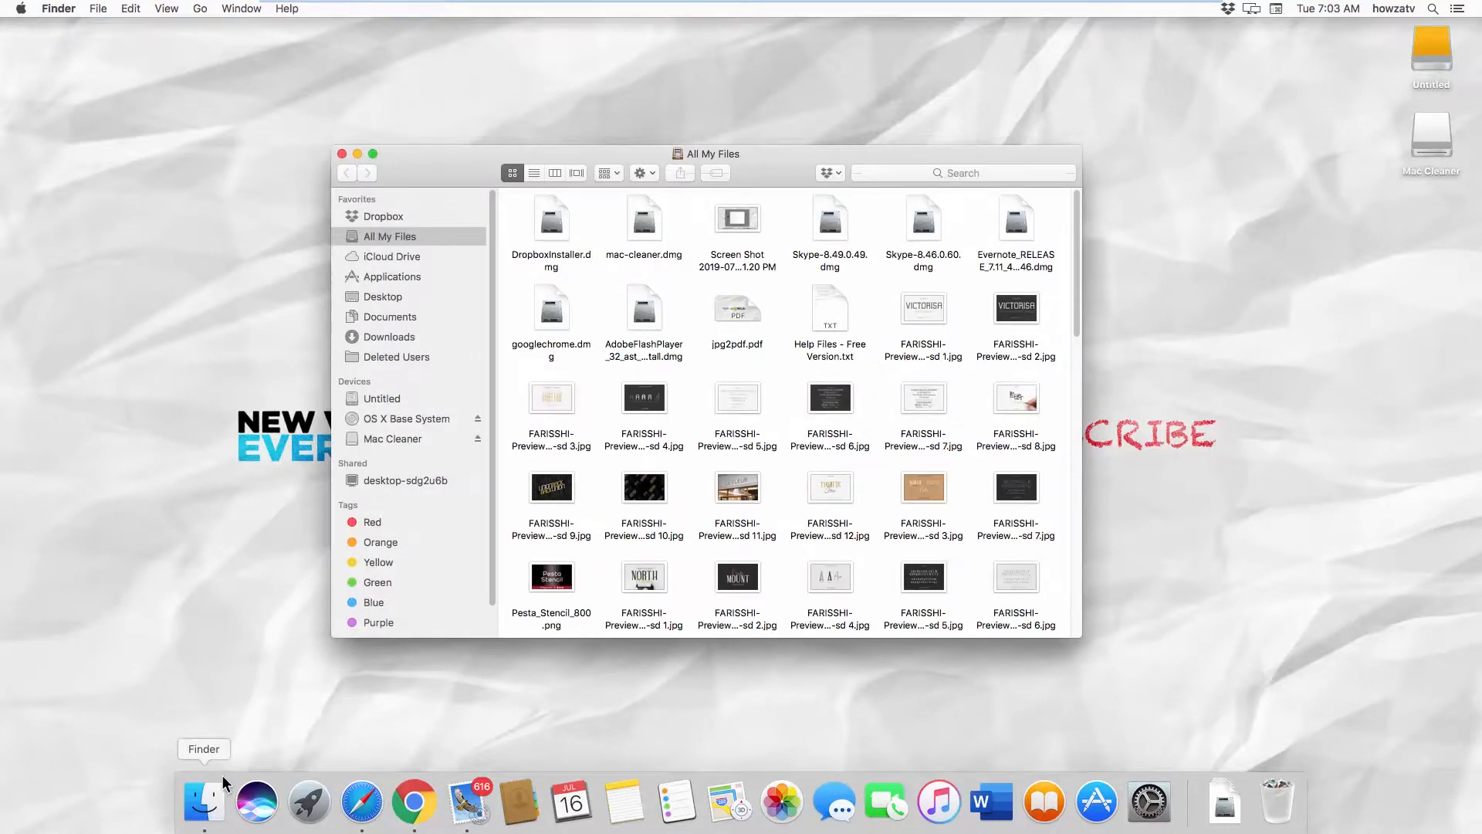
left_click(391, 277)
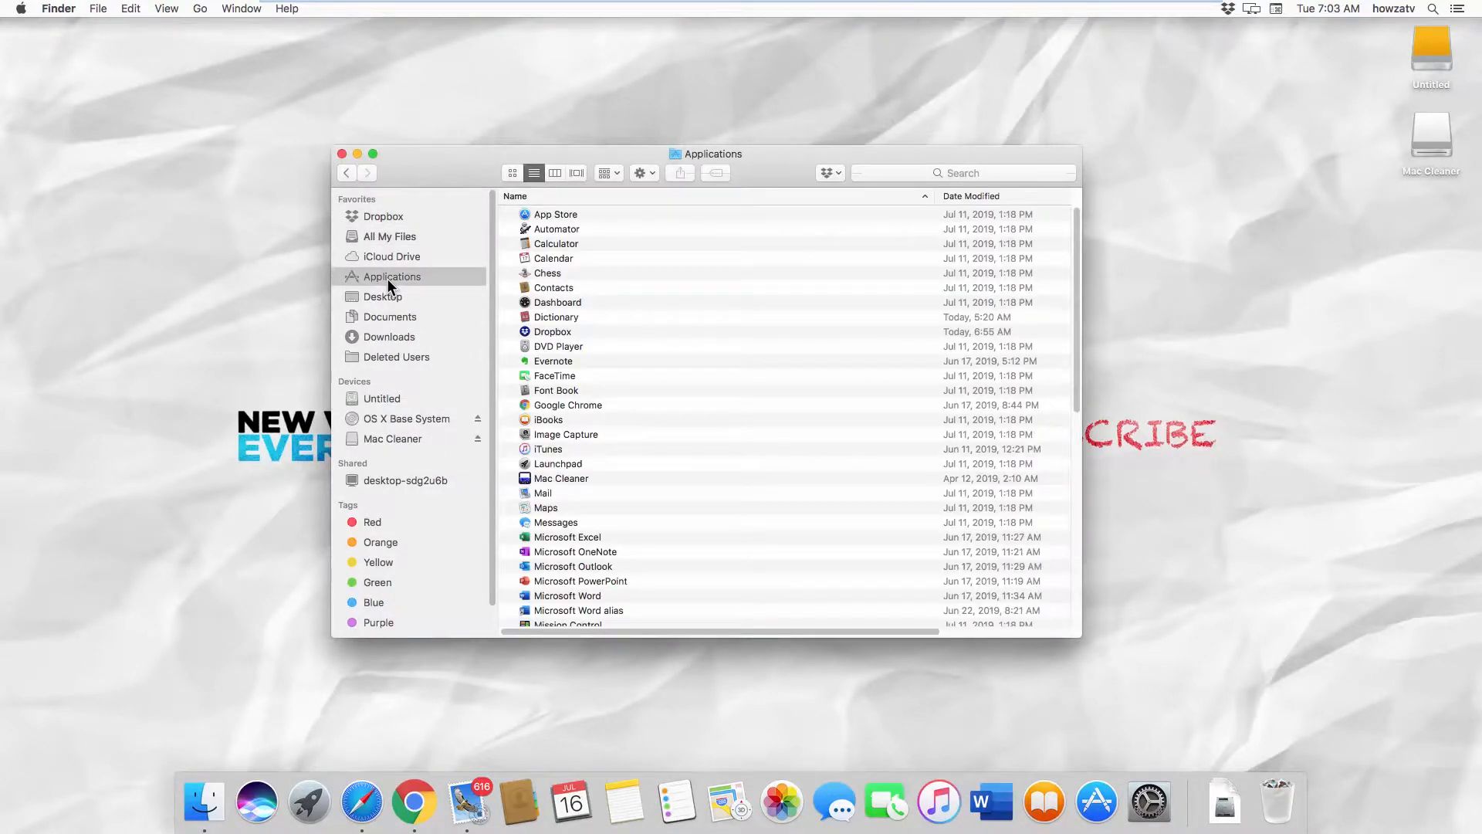
left_click(560, 477)
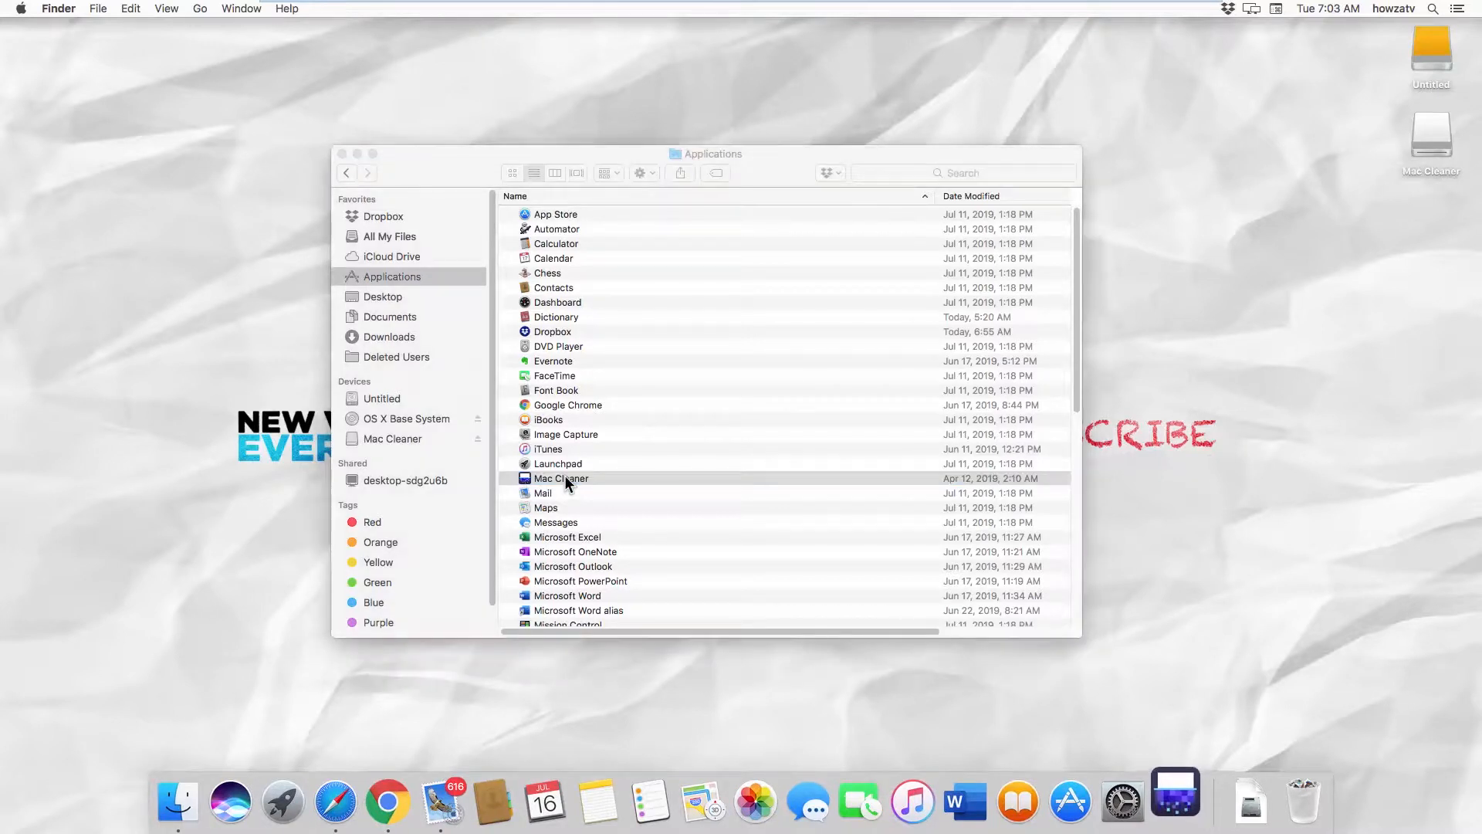
double_click(561, 478)
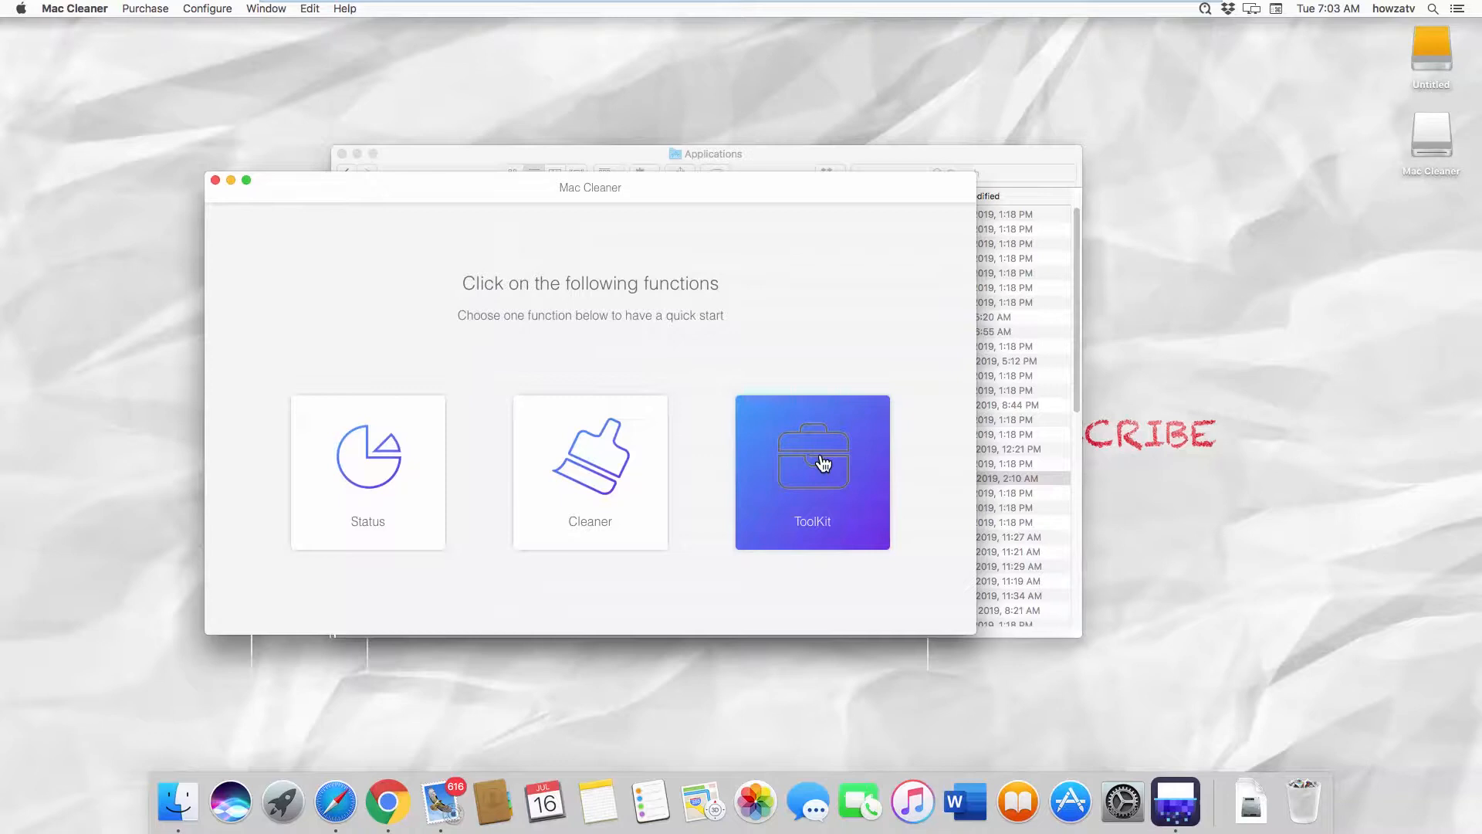
Run the ToolKit Uninstall scan and view the listed installed apps.
left_click(812, 471)
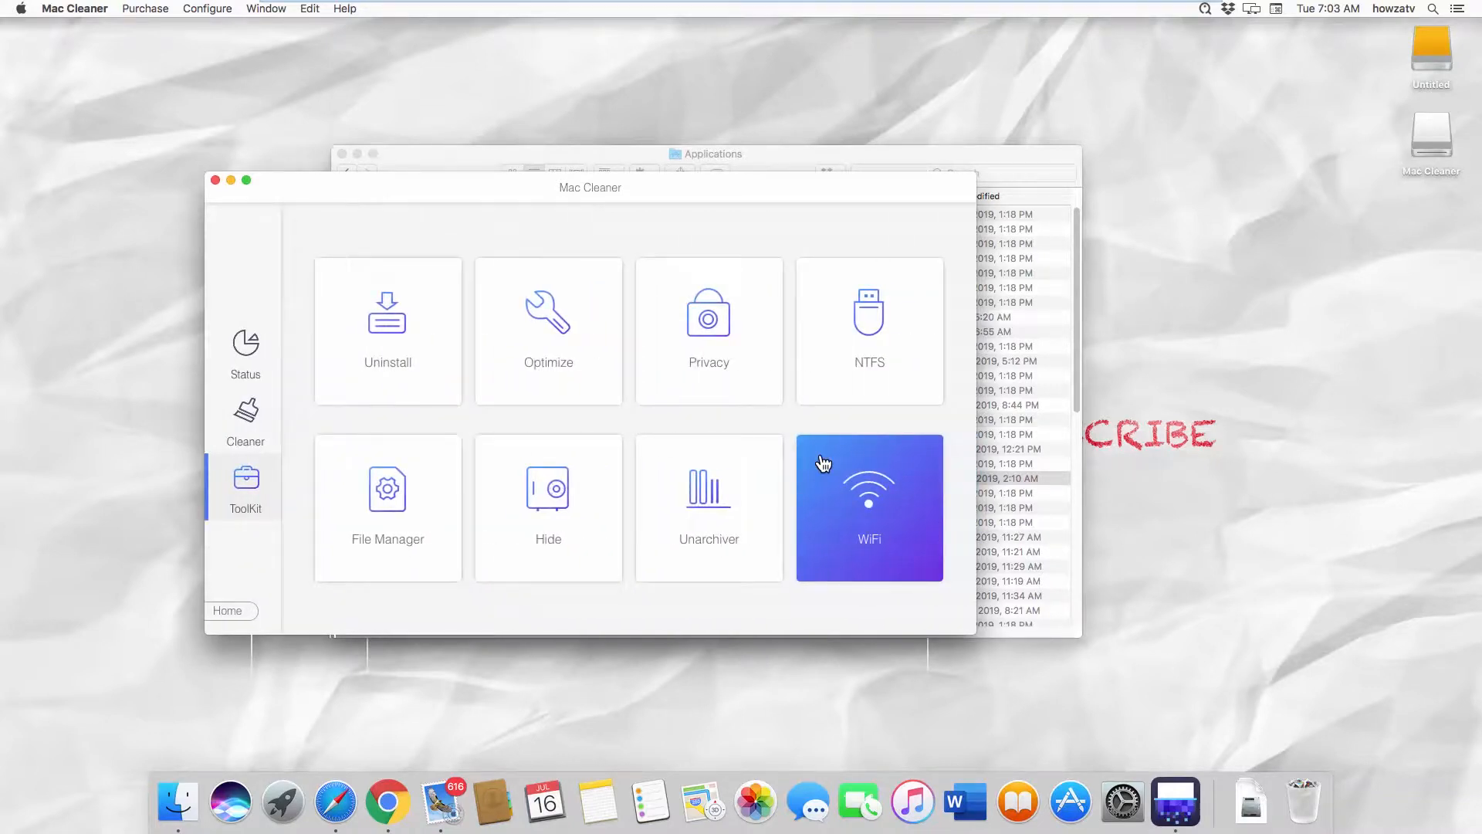
left_click(387, 330)
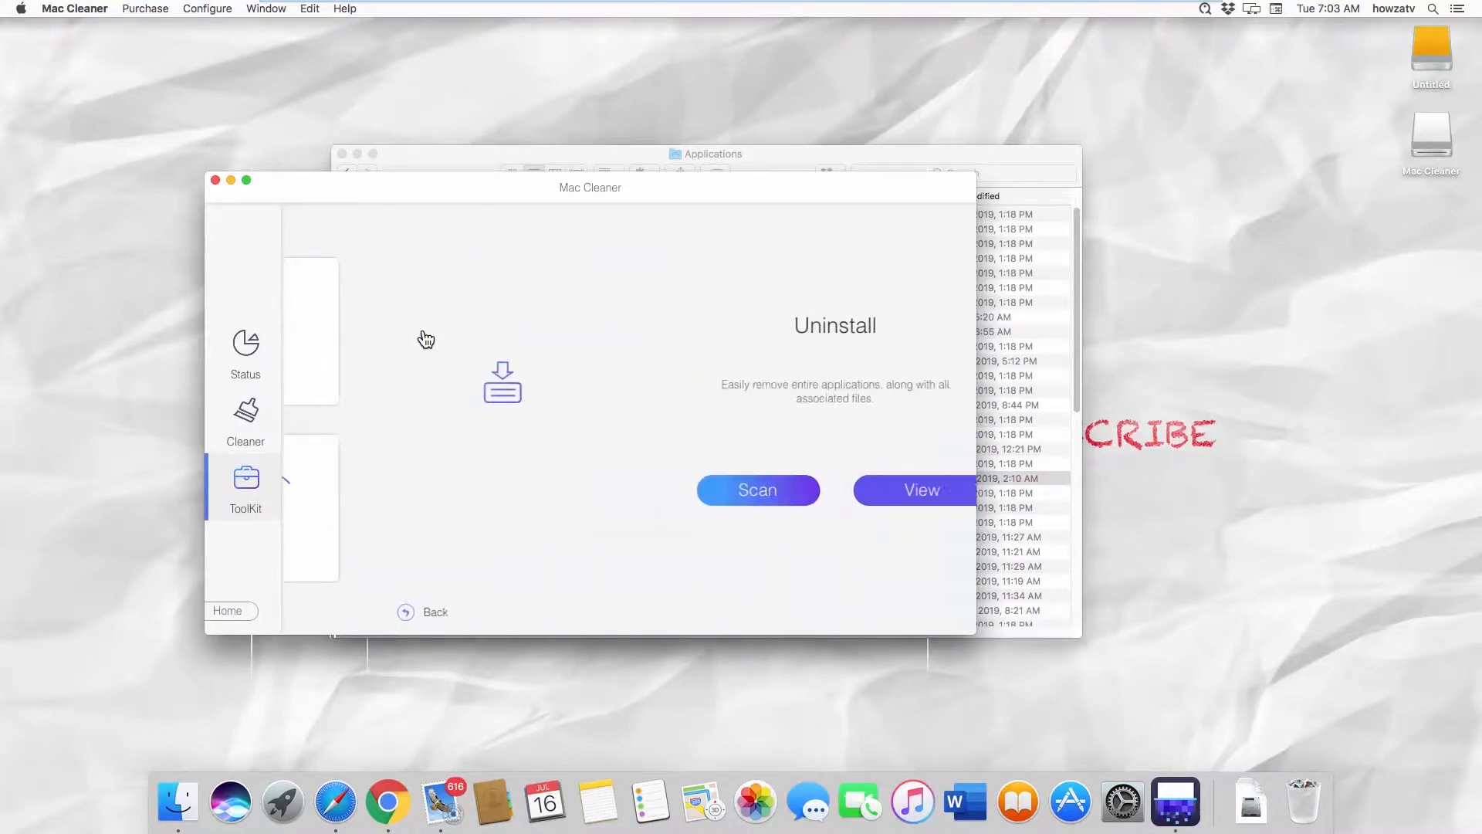
left_click(756, 490)
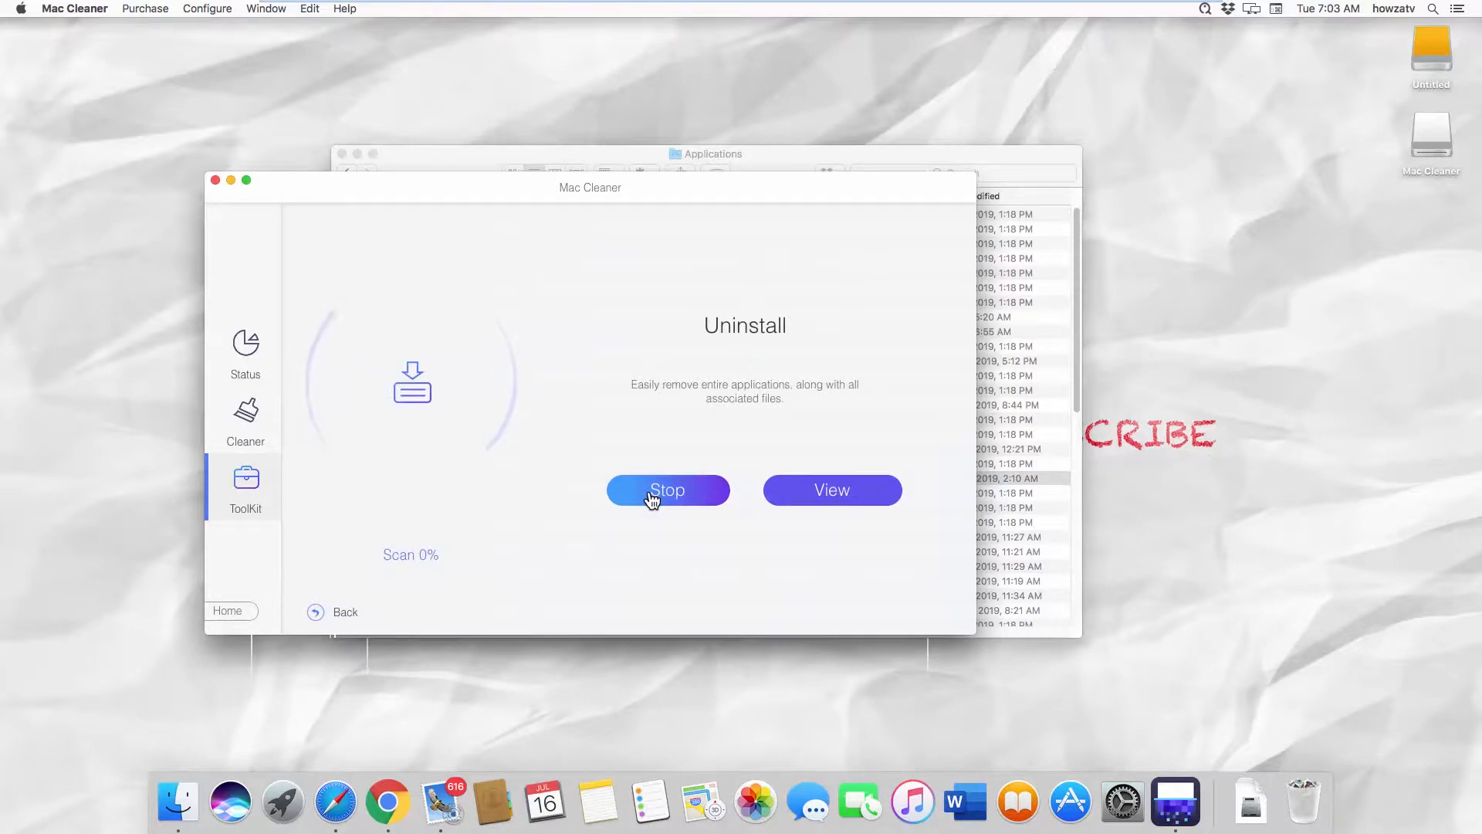
left_click(667, 490)
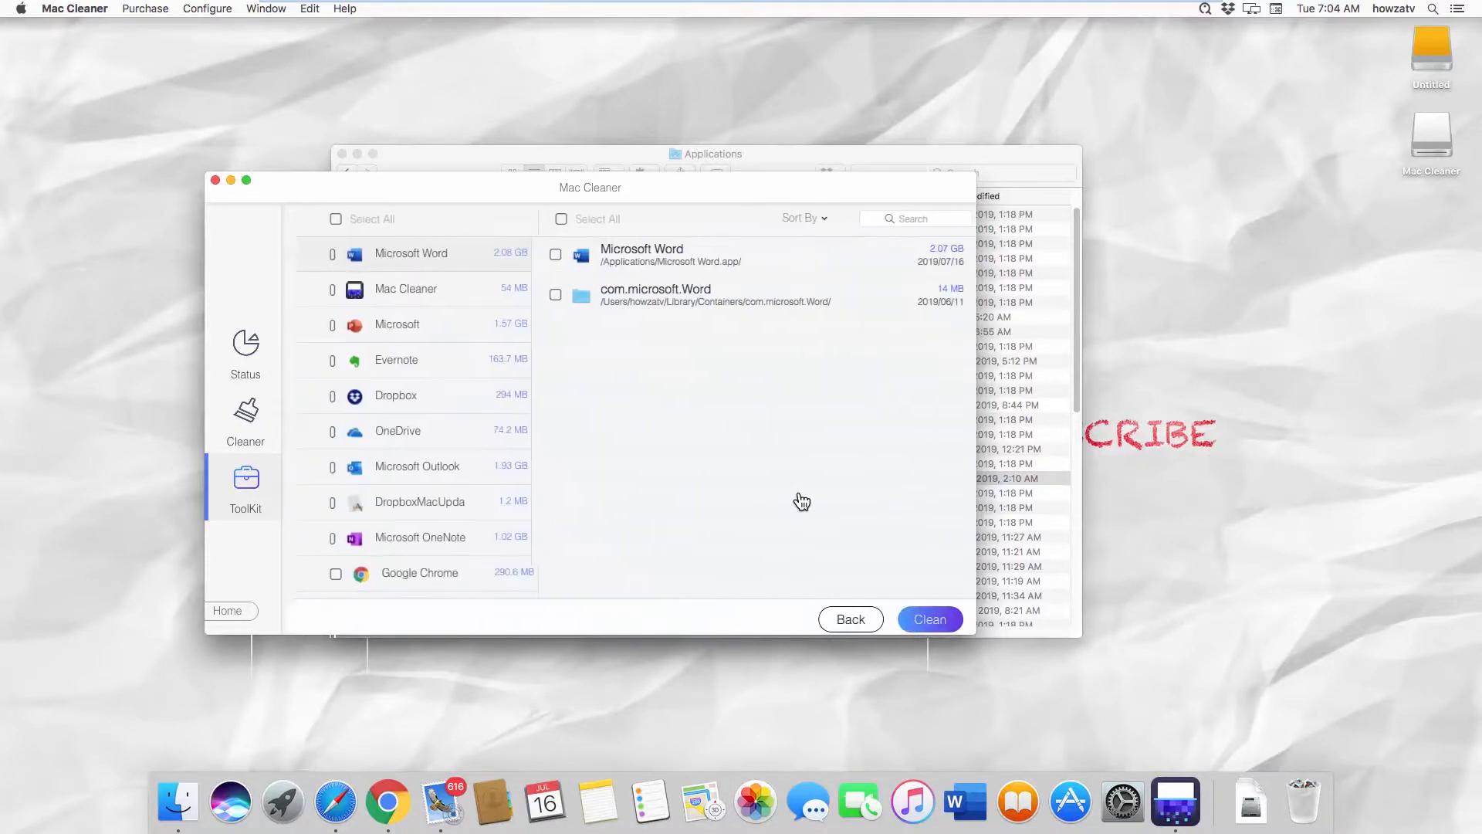
Clean Dropbox and DropboxMacUpdate with their associated files, confirming the deletion.
left_click(325, 396)
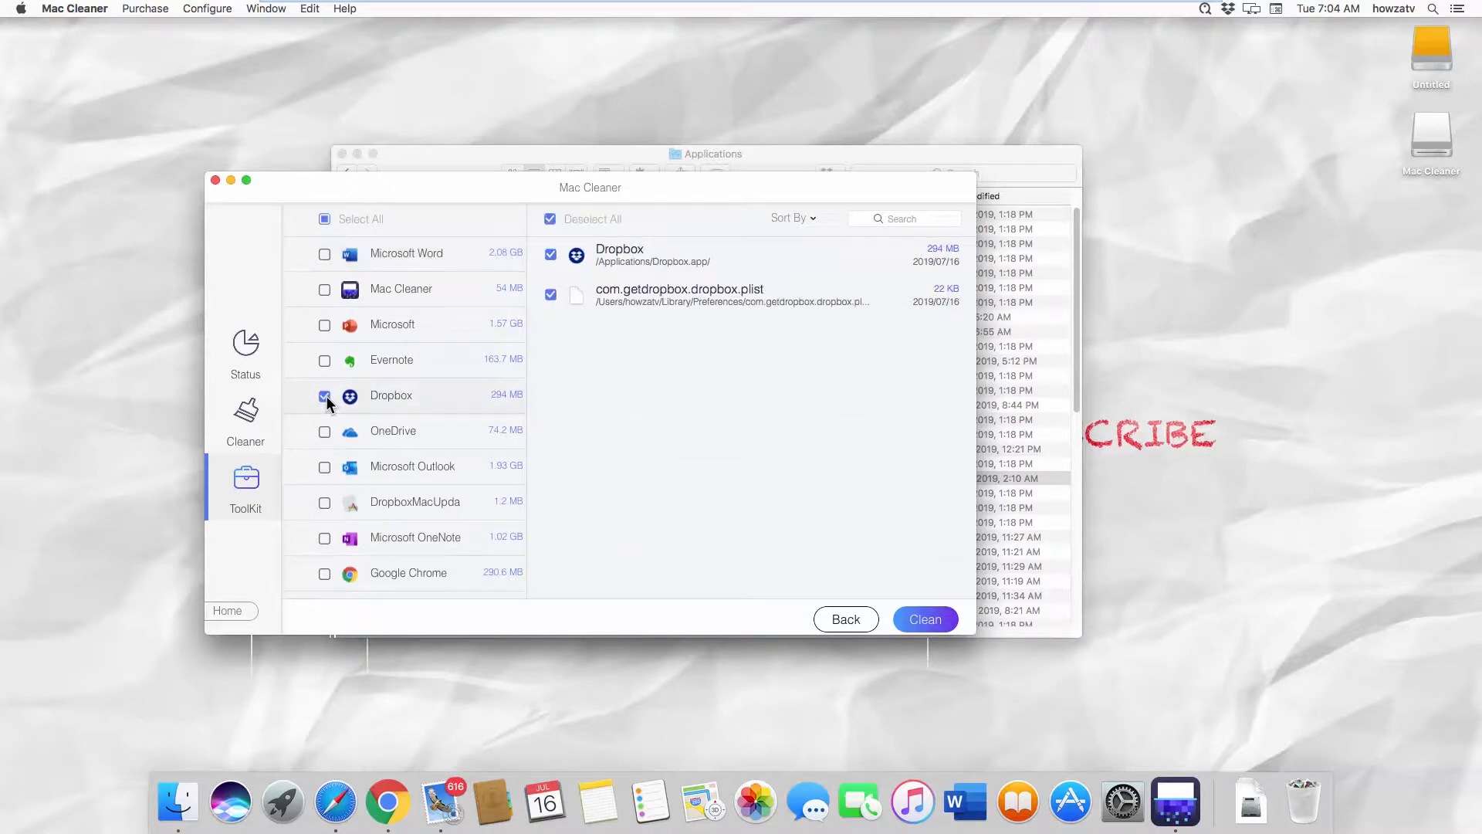
scroll("down", 3)
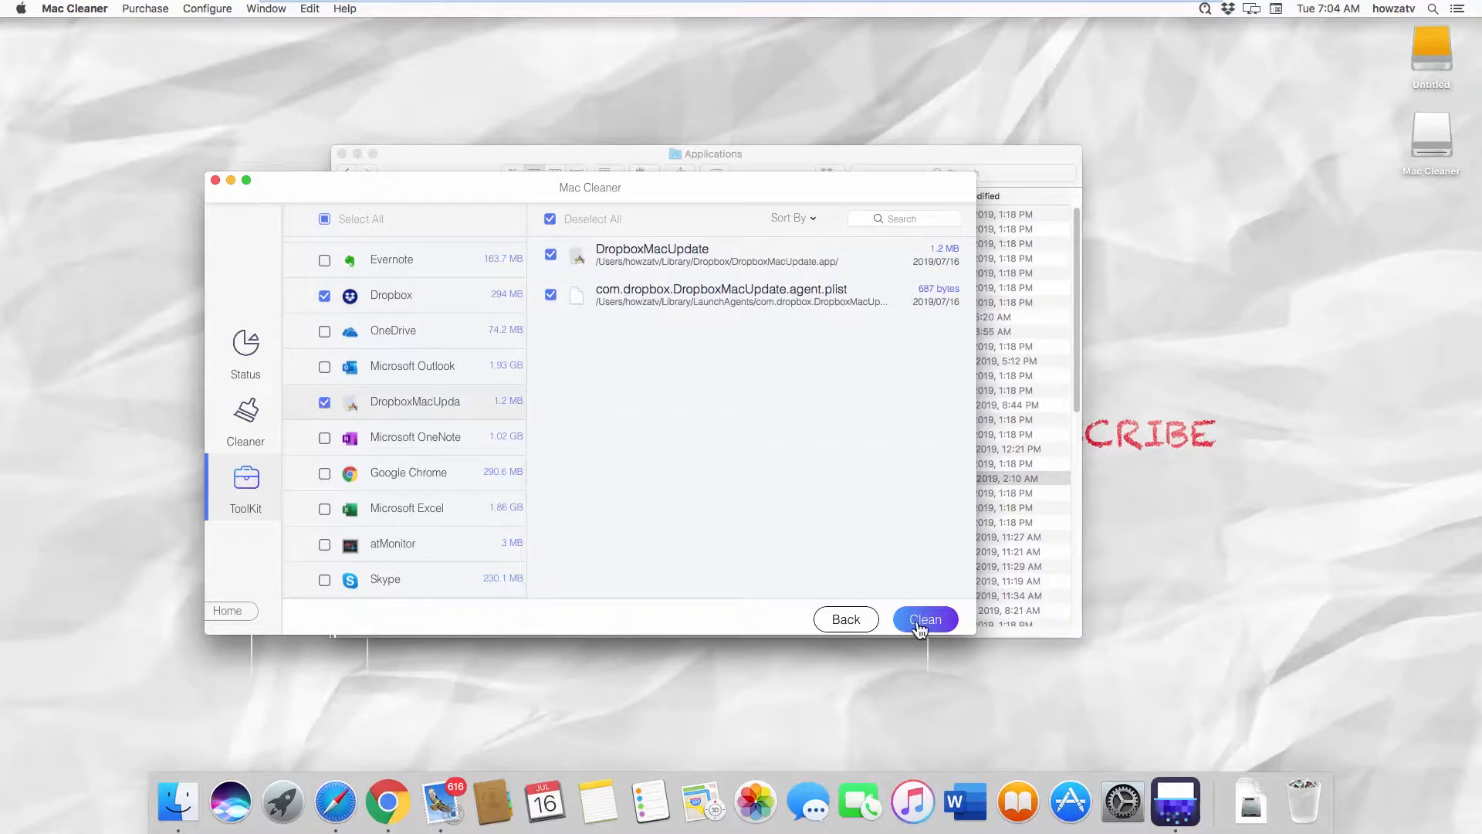
left_click(925, 619)
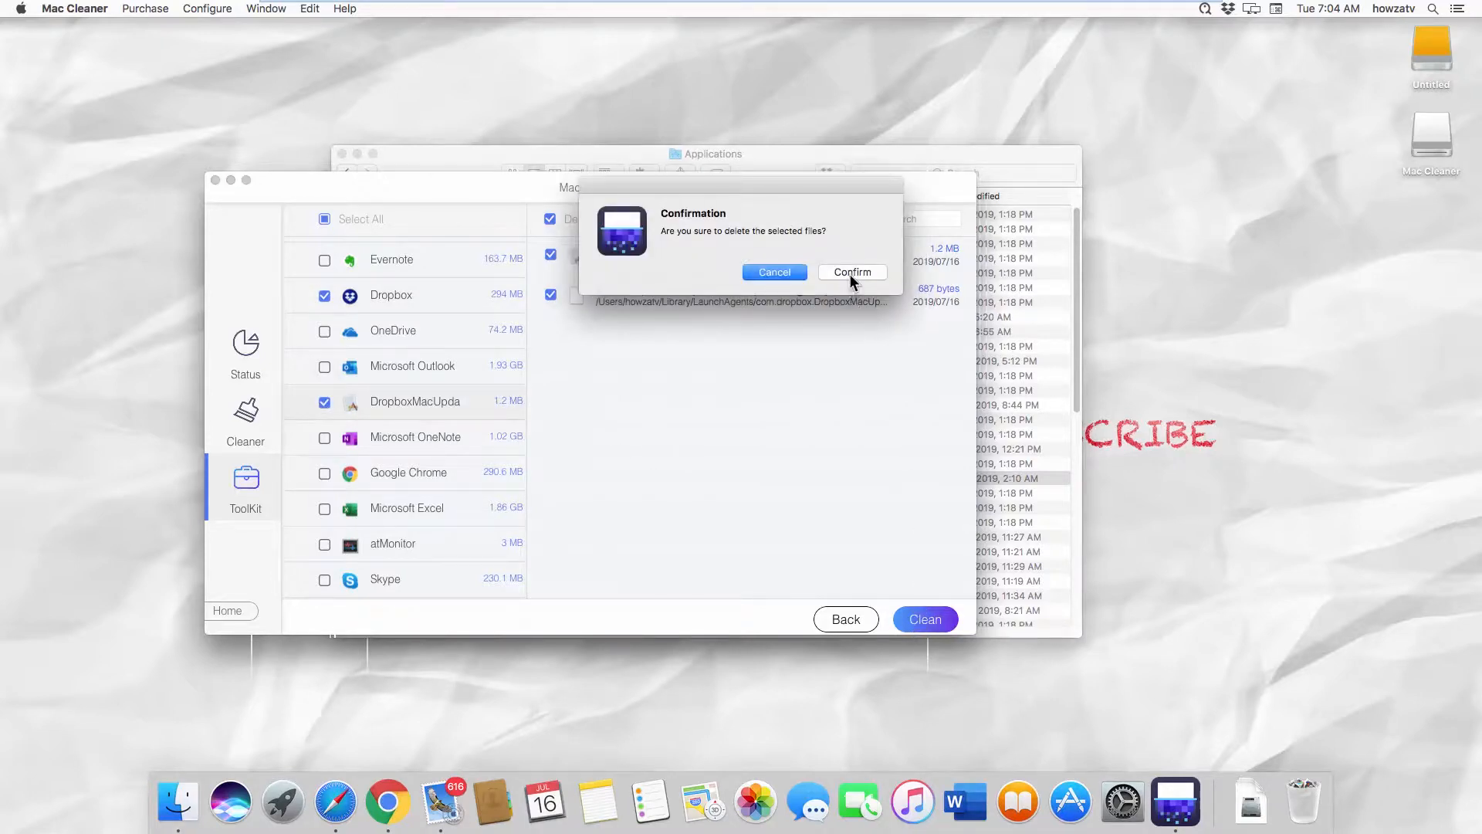
left_click(852, 273)
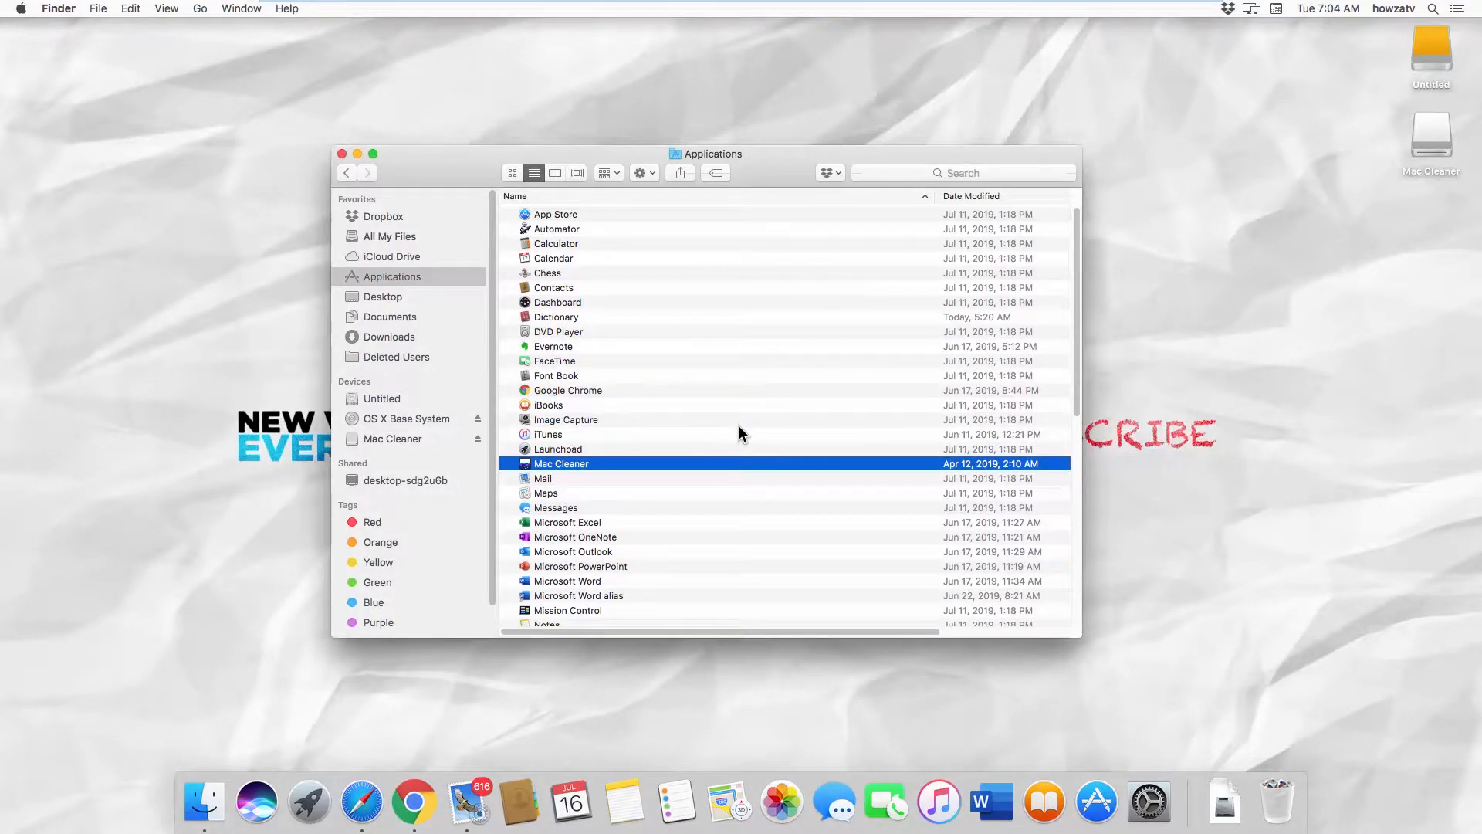
Unlink this Mac from the Dropbox account from the Account preferences tab.
left_click(1229, 9)
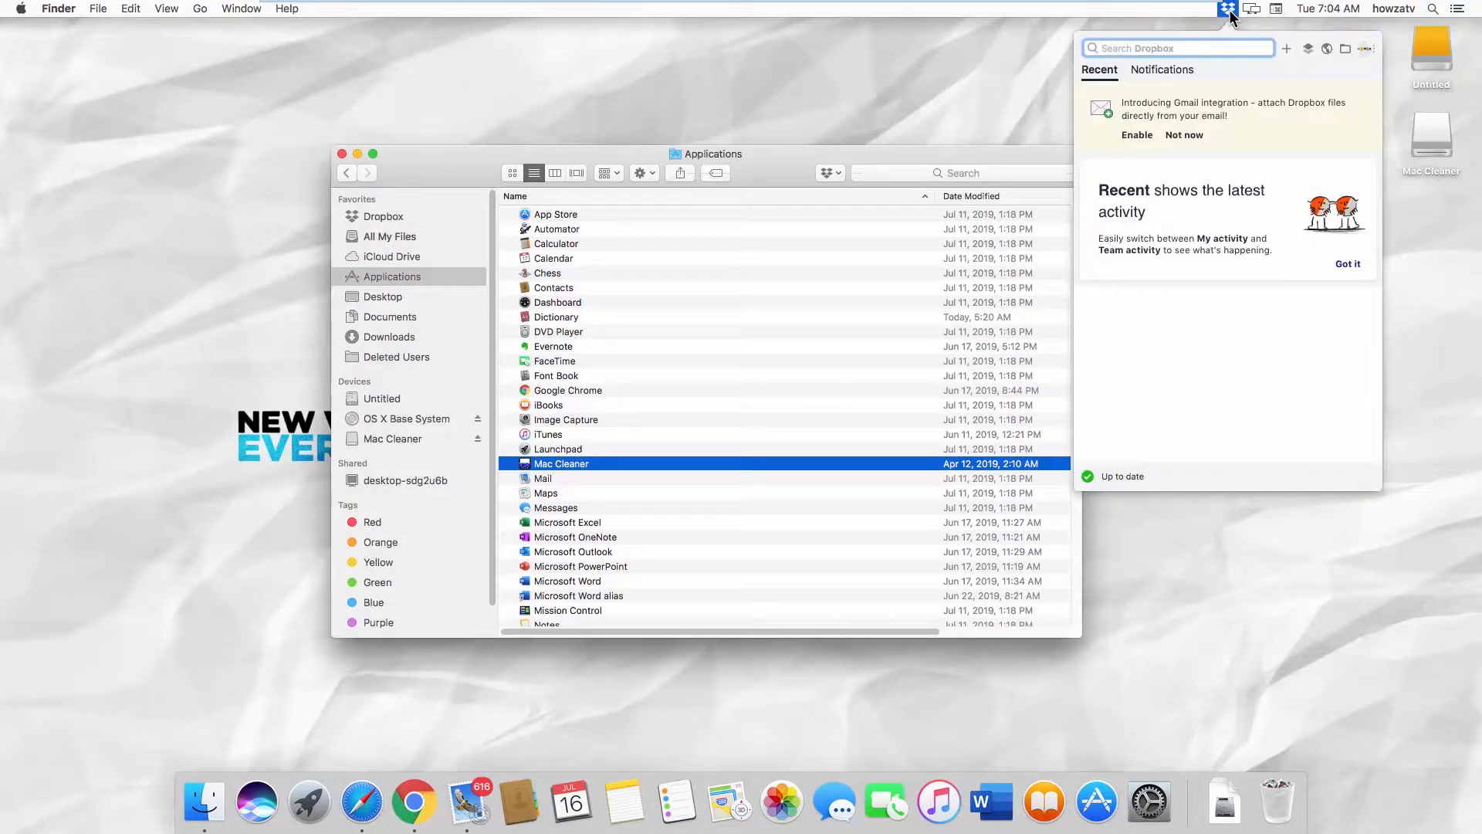
mouse_move(1366, 55)
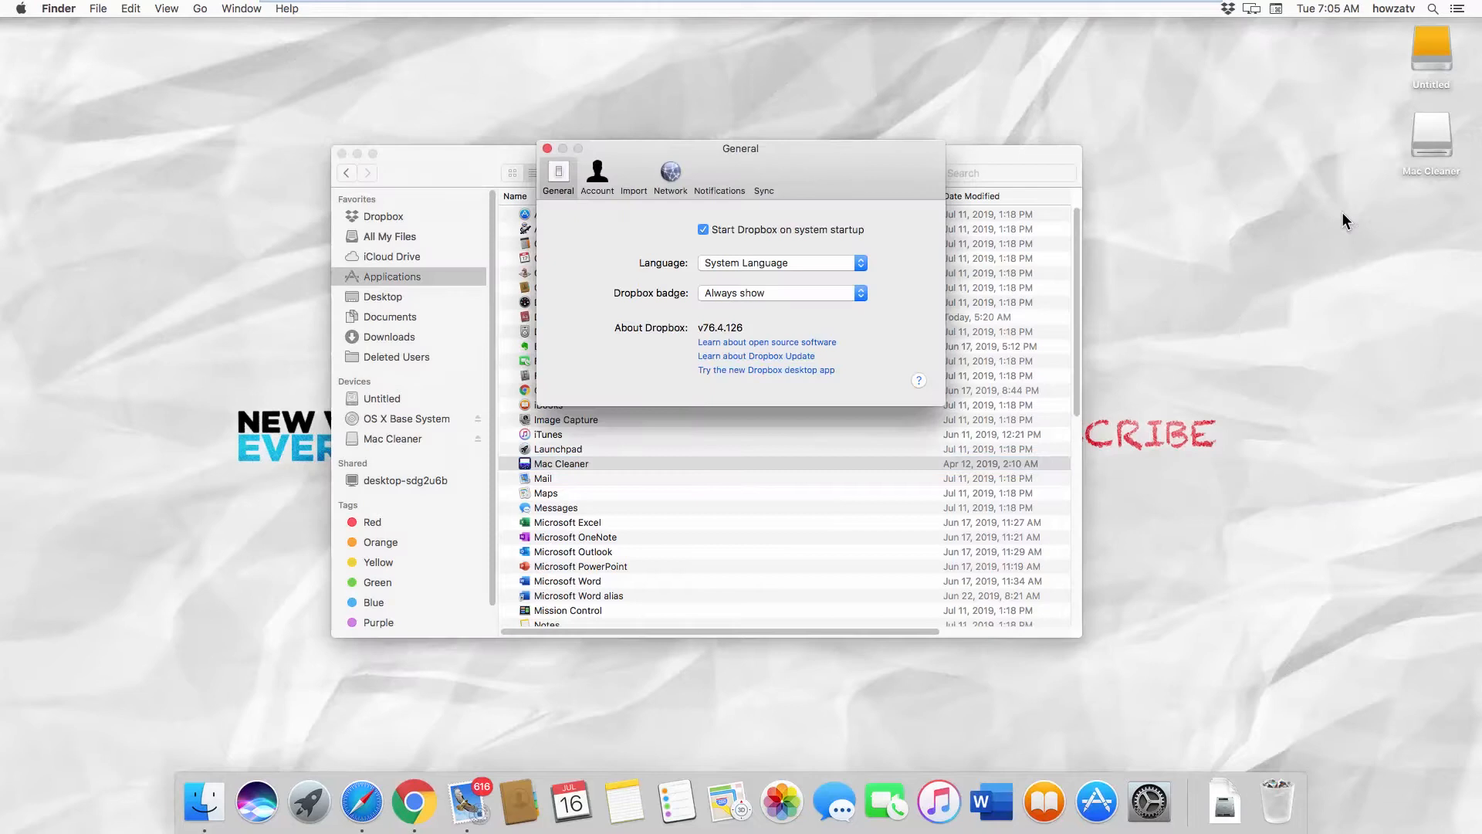
left_click(597, 175)
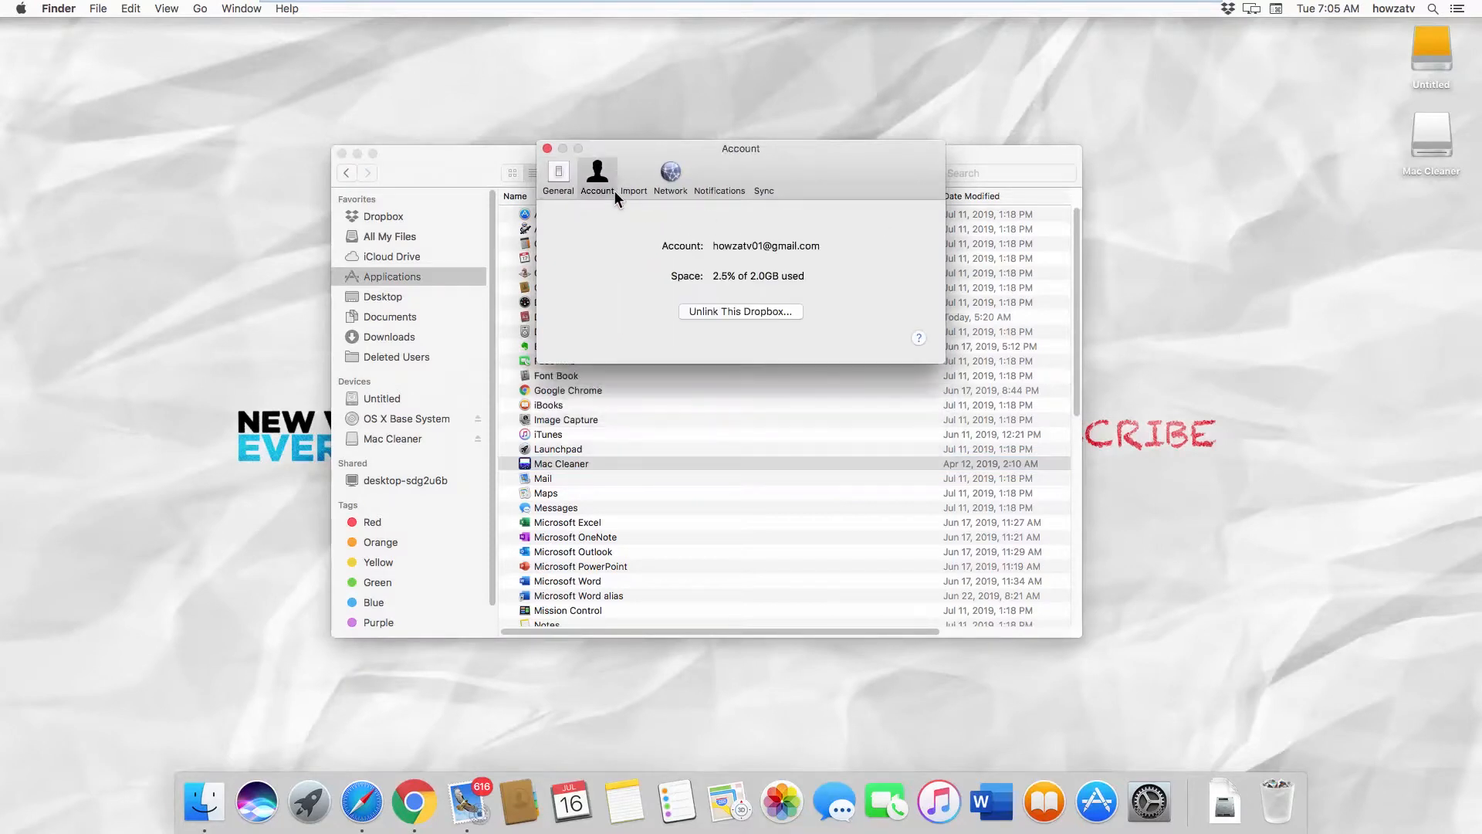
left_click(741, 311)
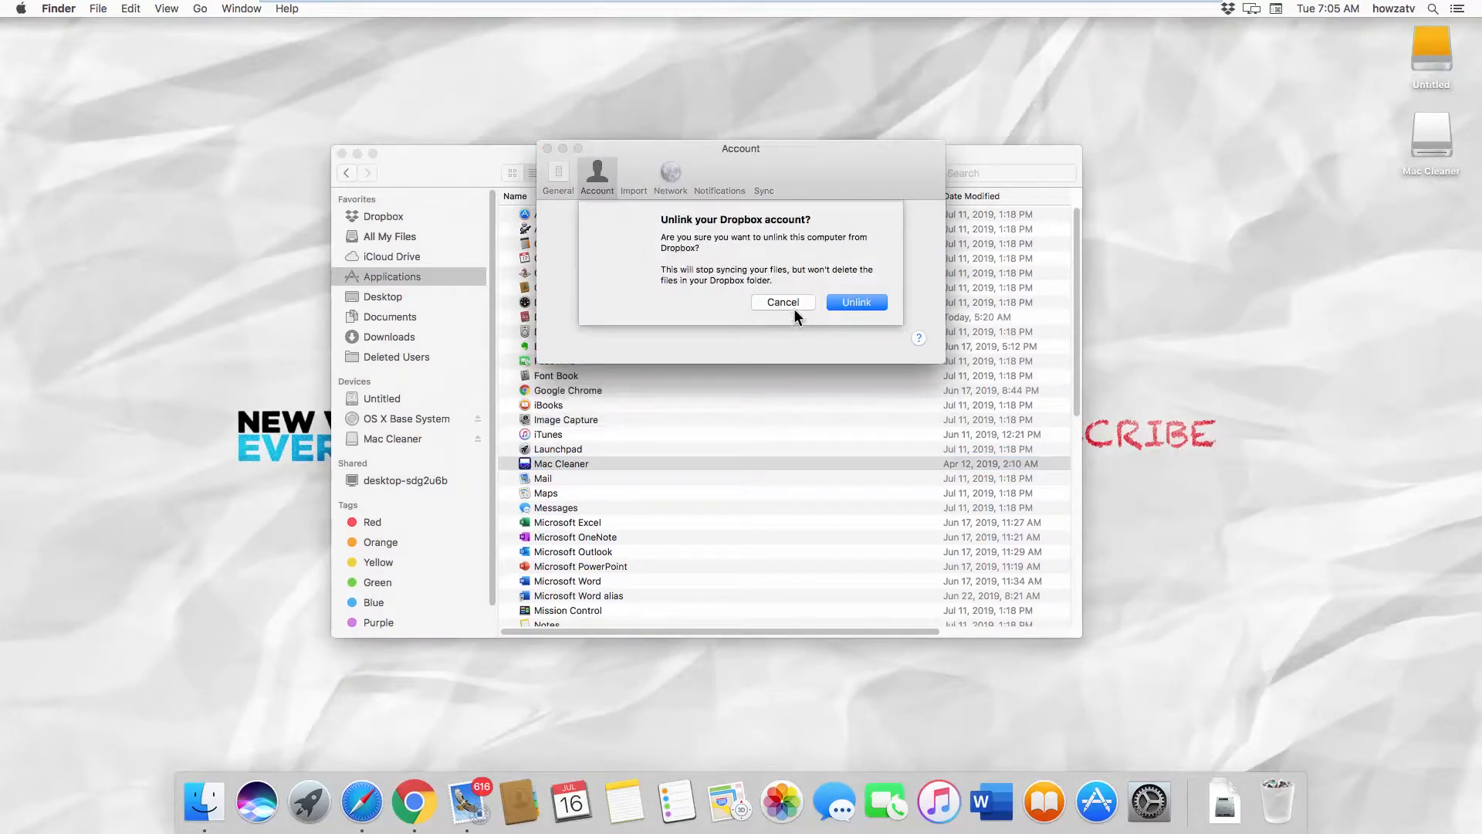
left_click(781, 301)
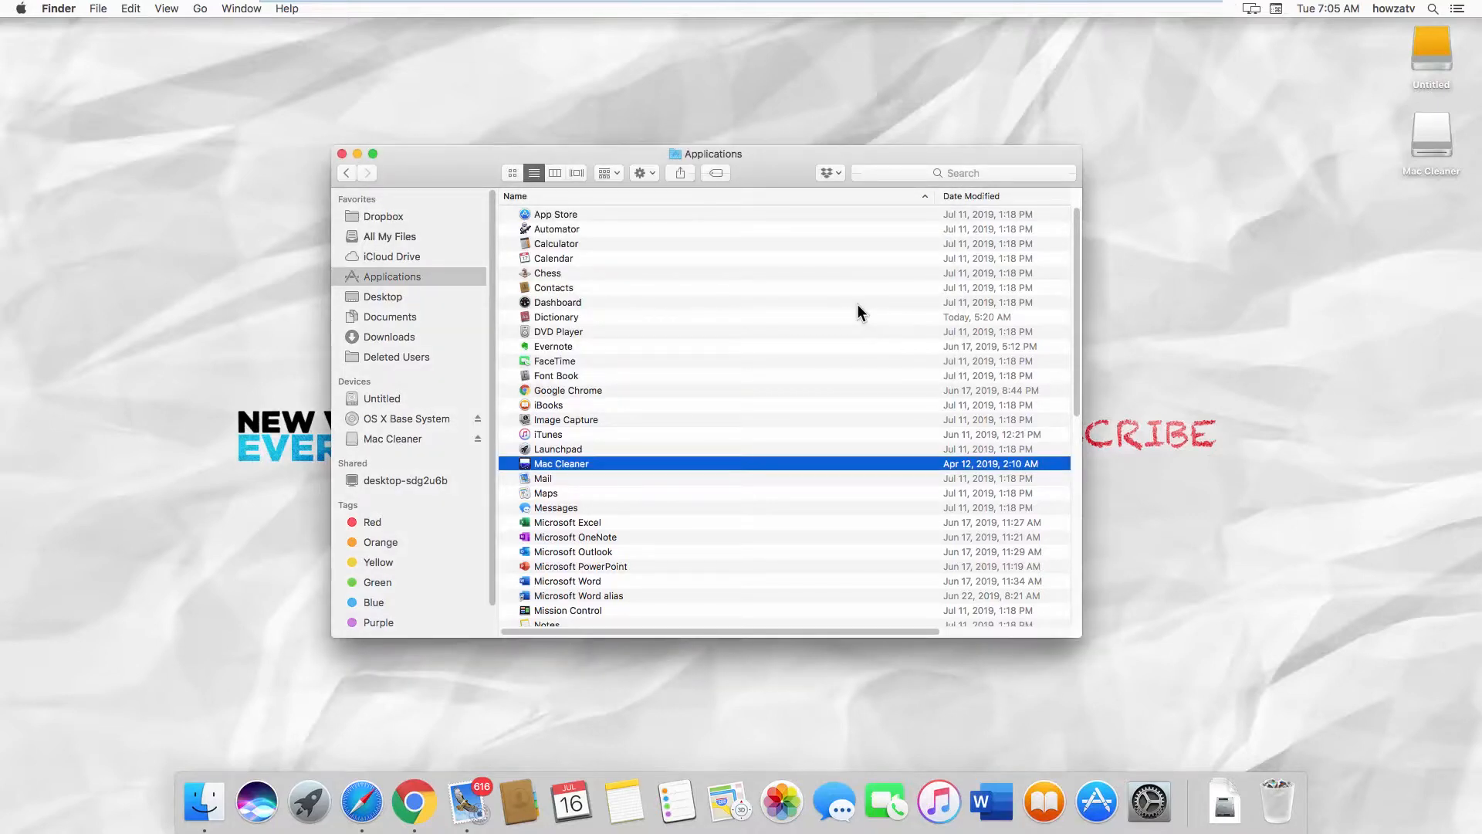
mouse_move(837, 313)
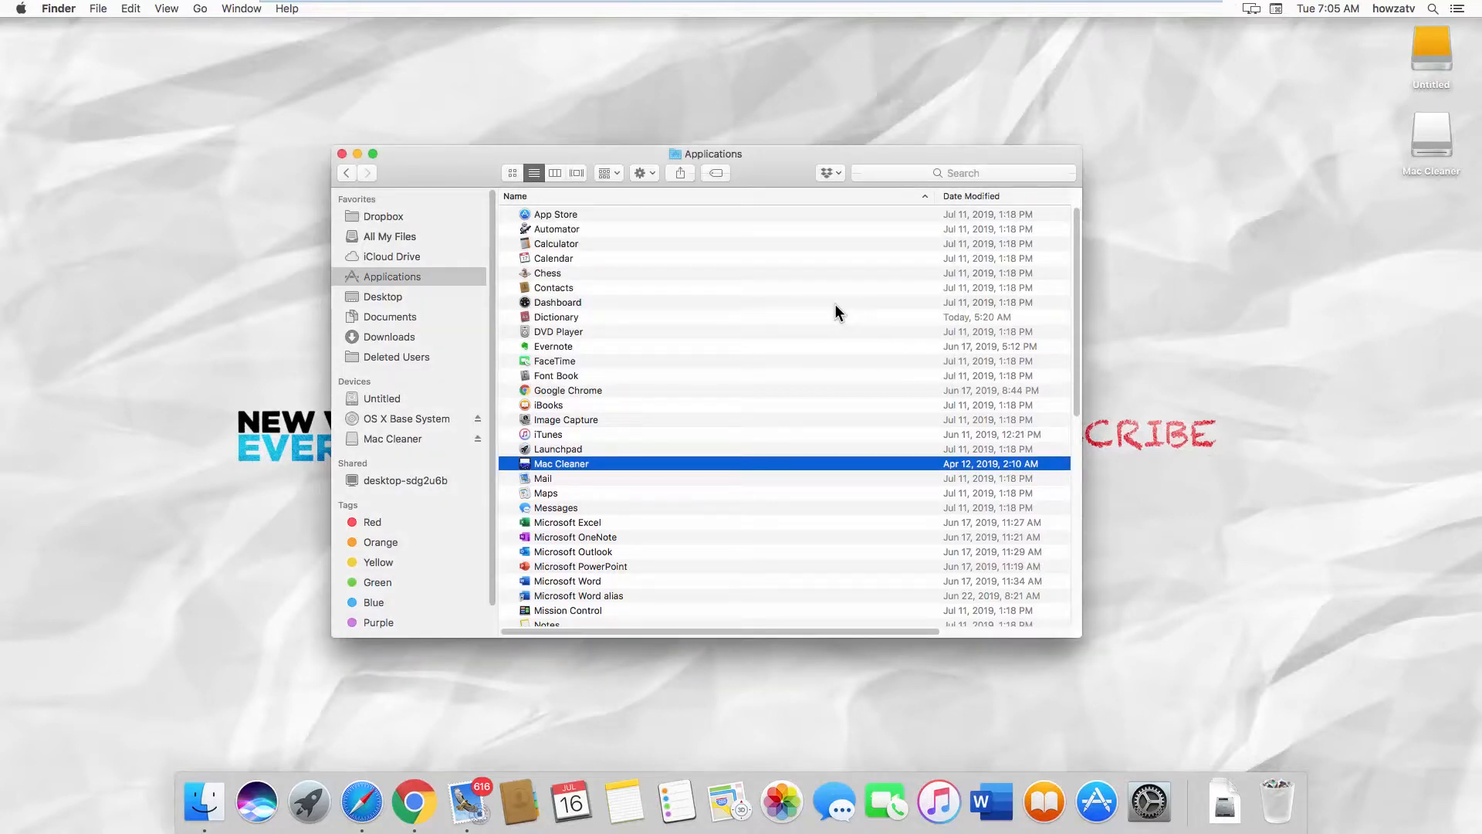
Bring up the context menu for the Dropbox favorite in Finder's sidebar.
right_click(383, 215)
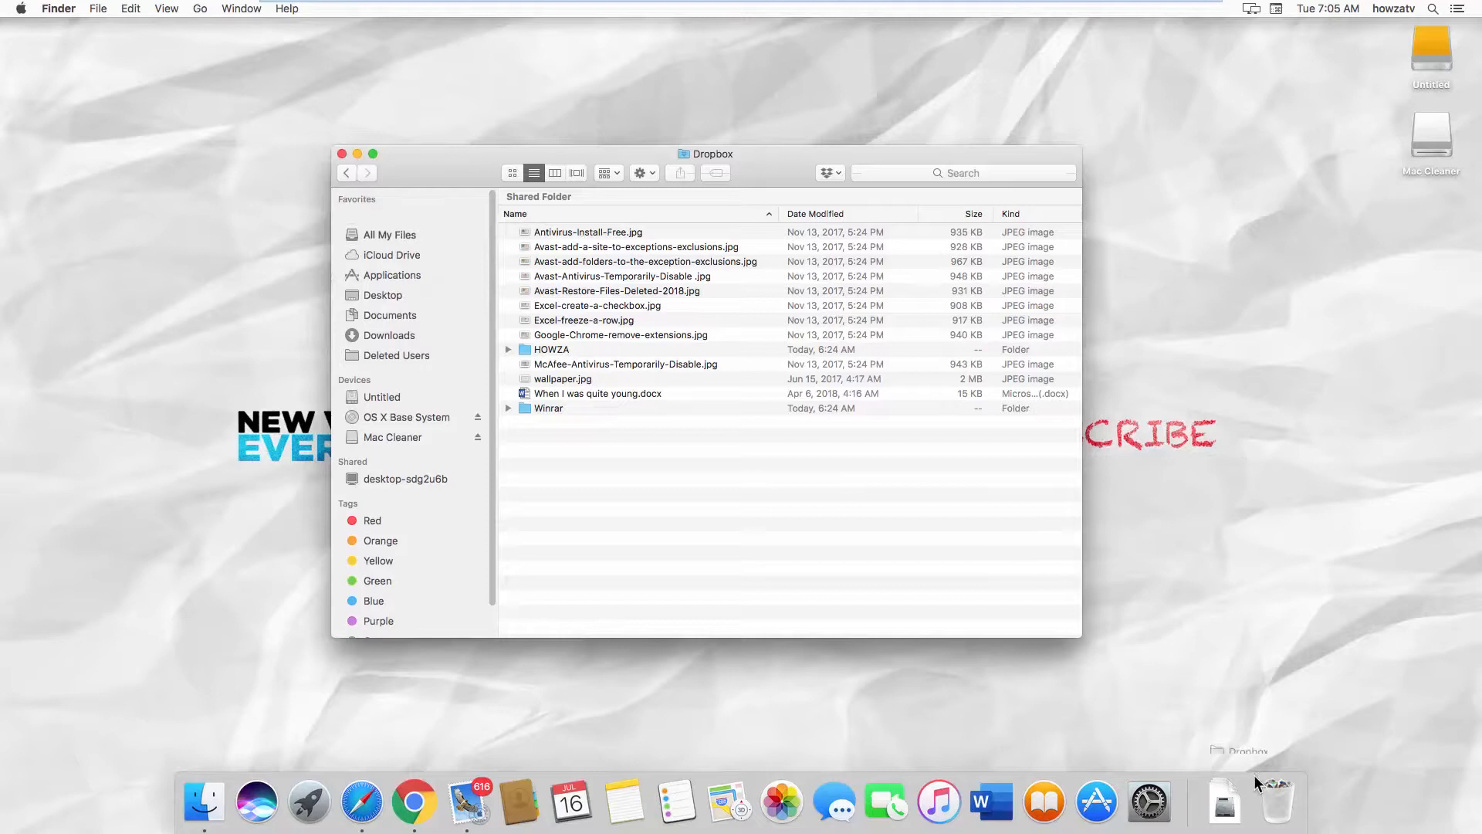
mouse_move(1275, 801)
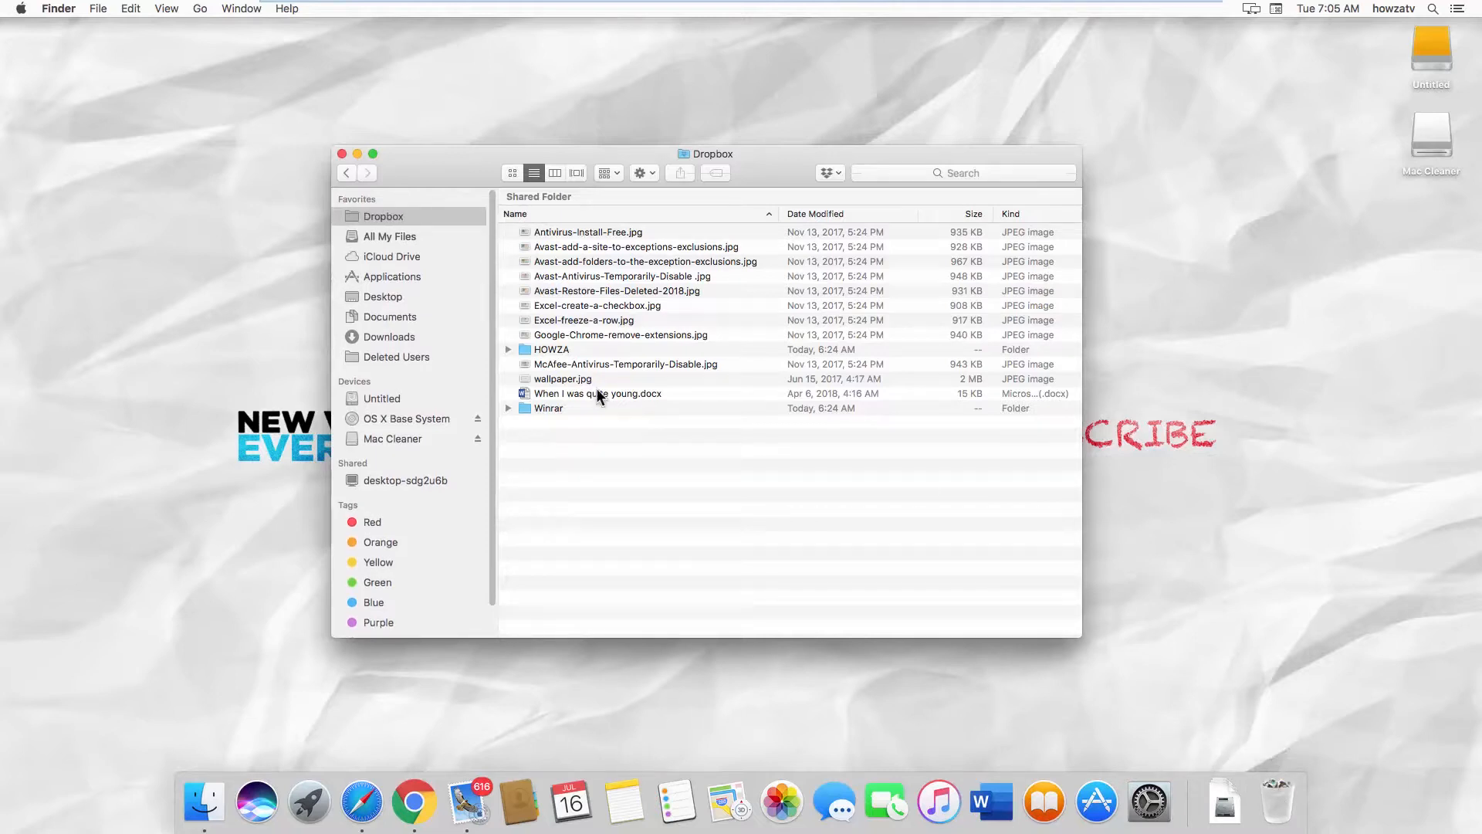
Open the hidden Library folder from the Go menu and search for 'drop'.
left_click(342, 153)
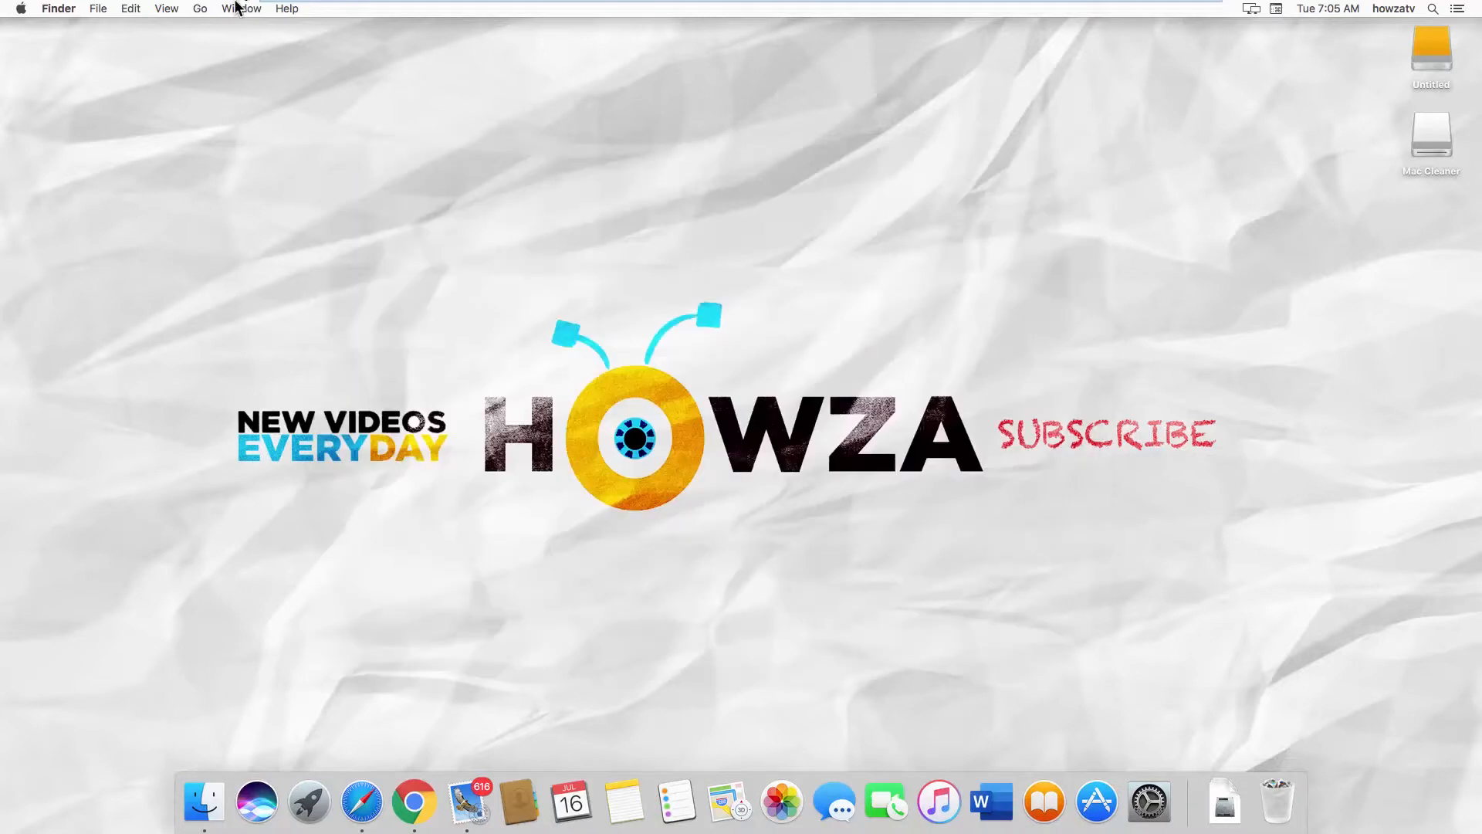
left_click(199, 9)
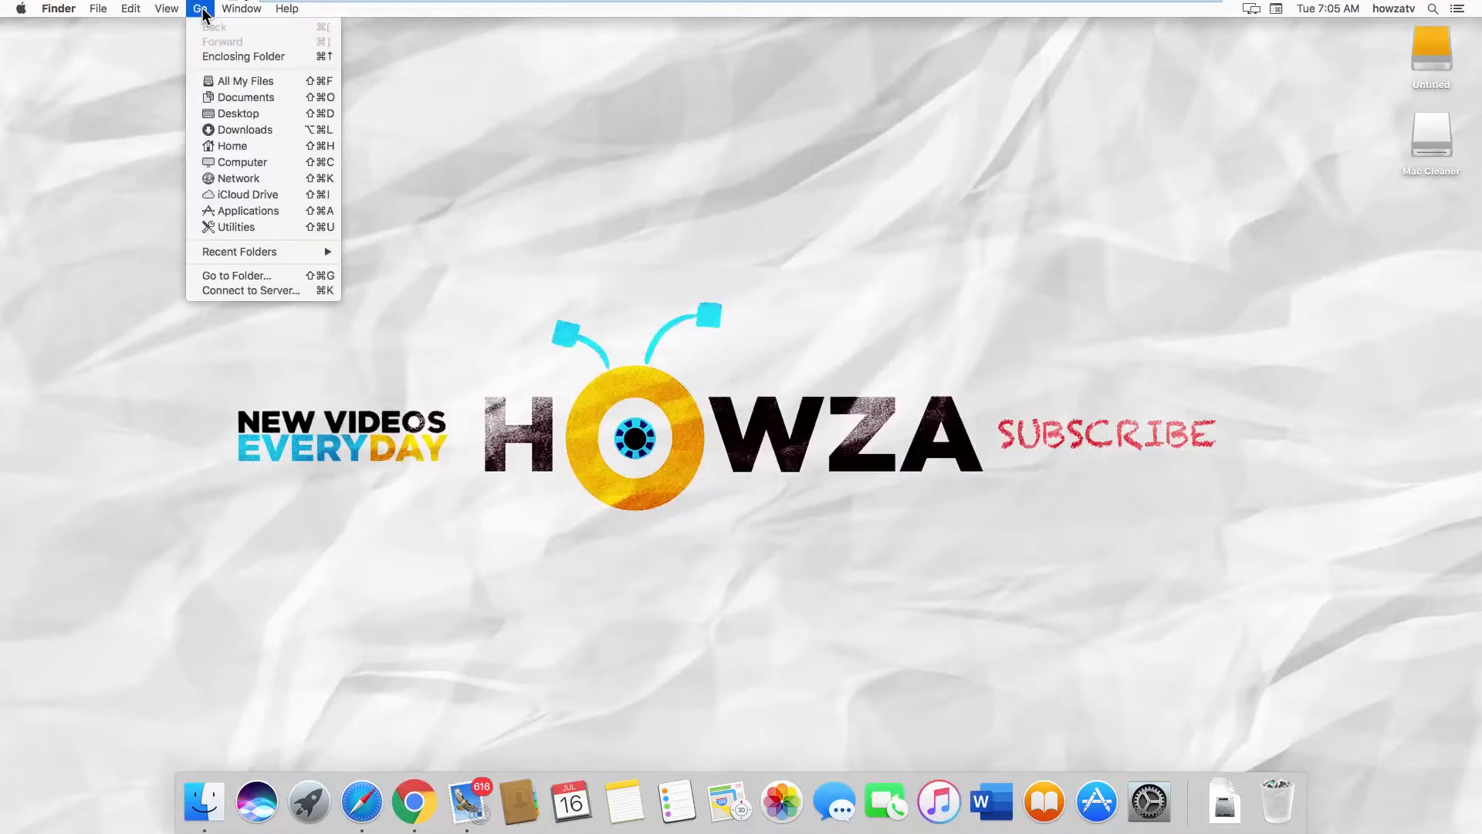
mouse_move(237, 161)
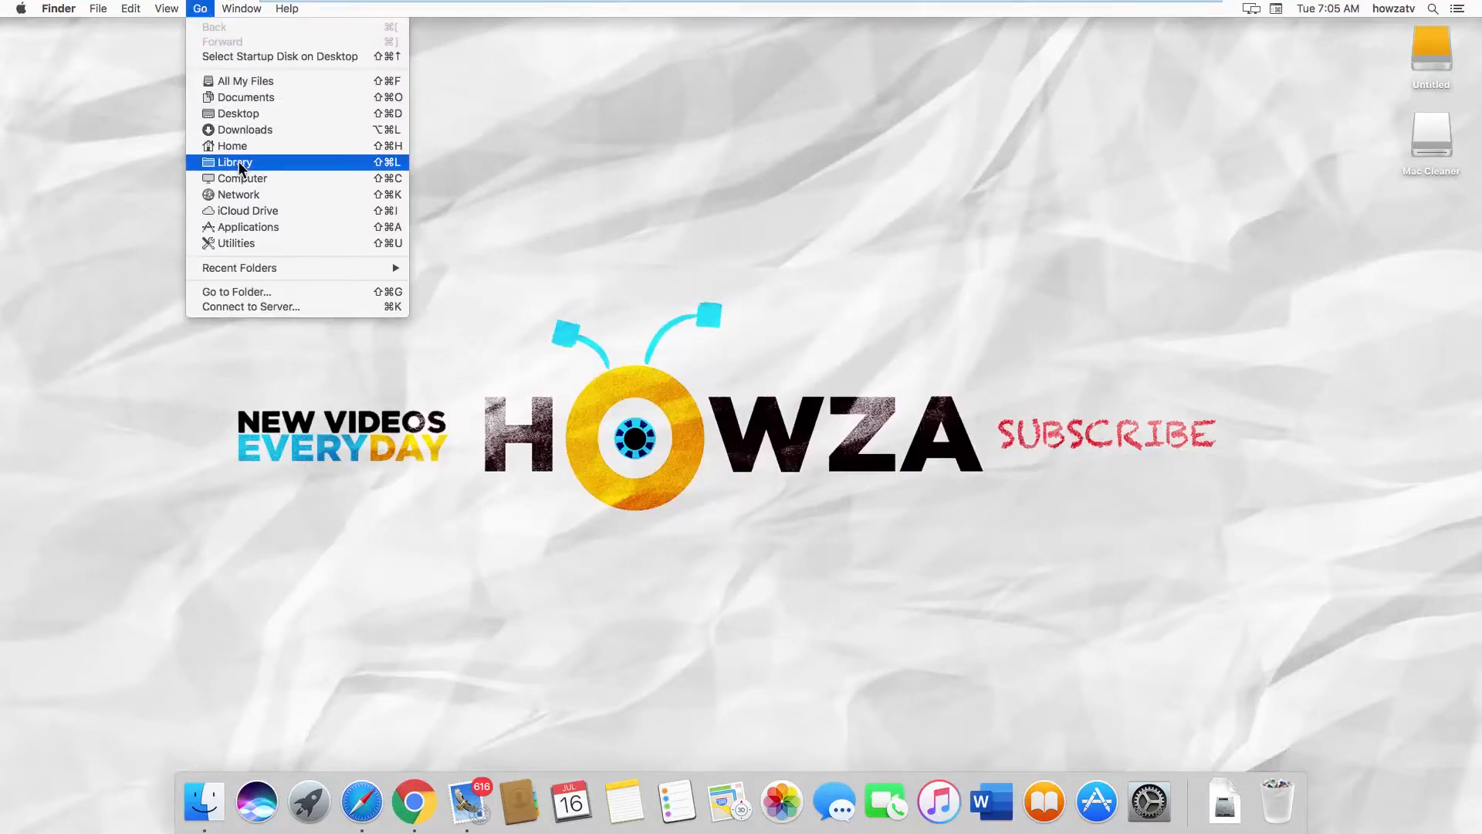
left_click(234, 161)
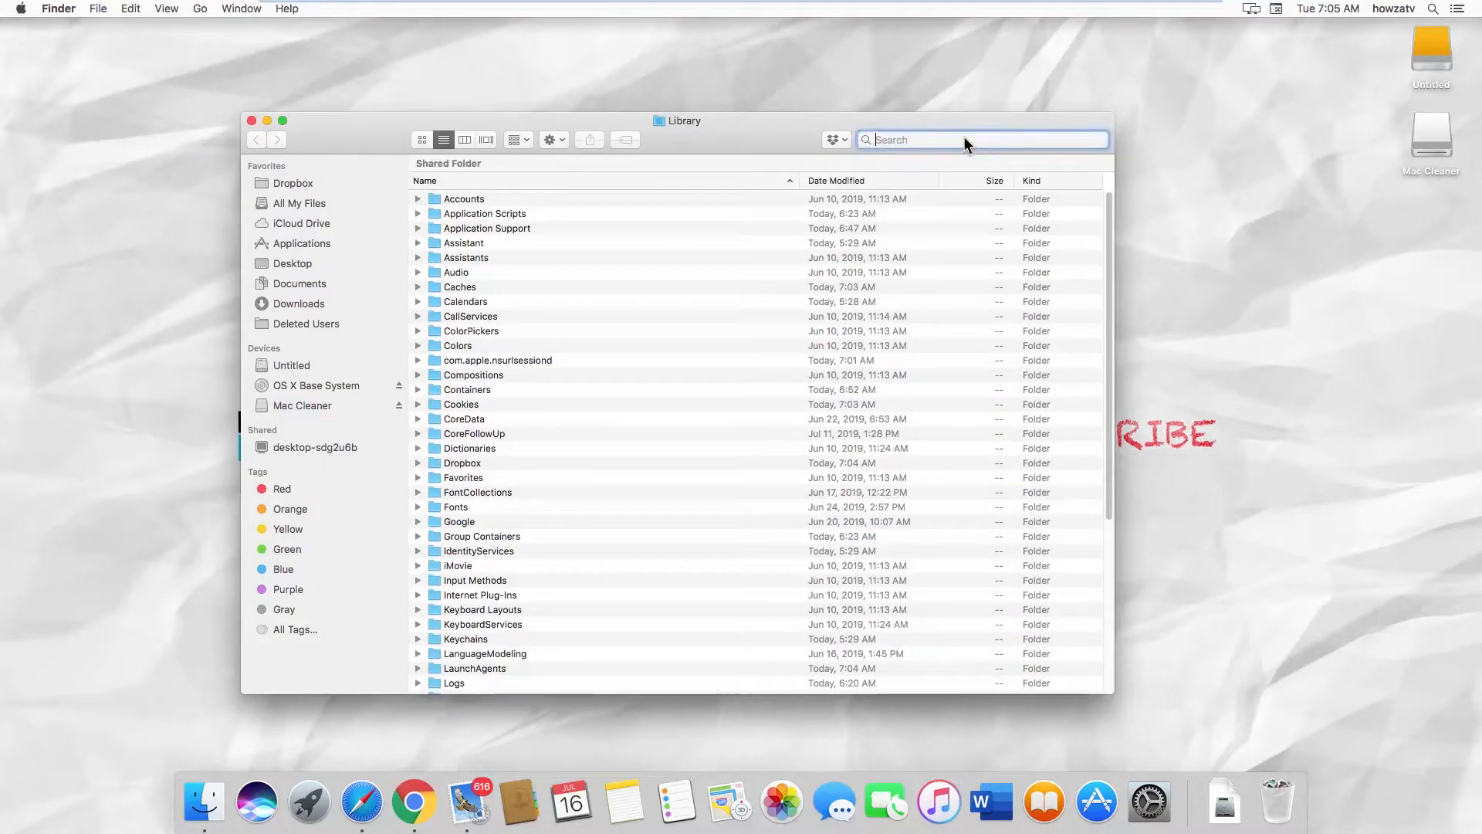
type("drop")
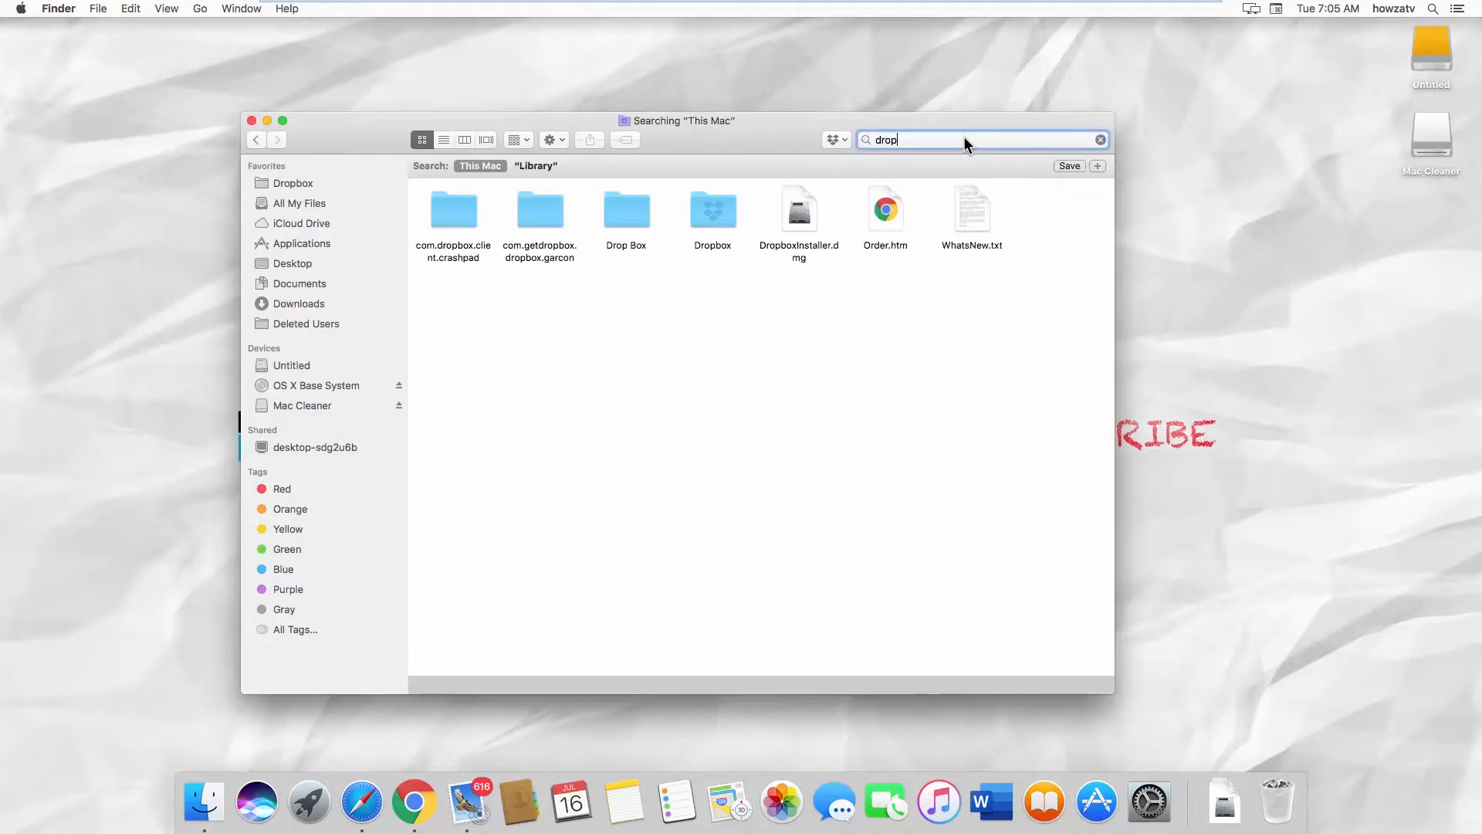
Trash all found Dropbox folders, then scope the search to Library and right-click its 22 matches.
left_click(945, 139)
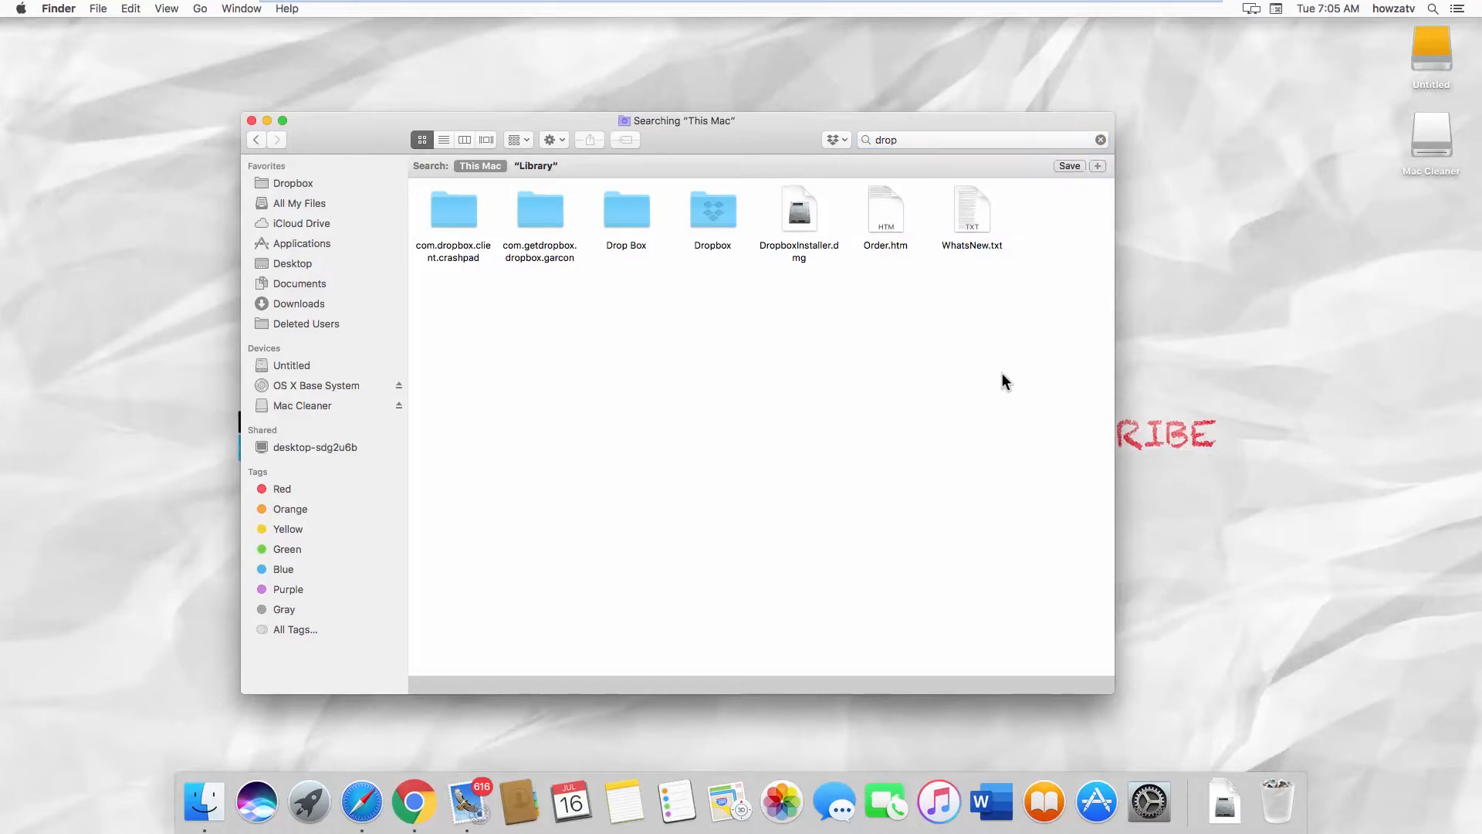
key("cmd+a")
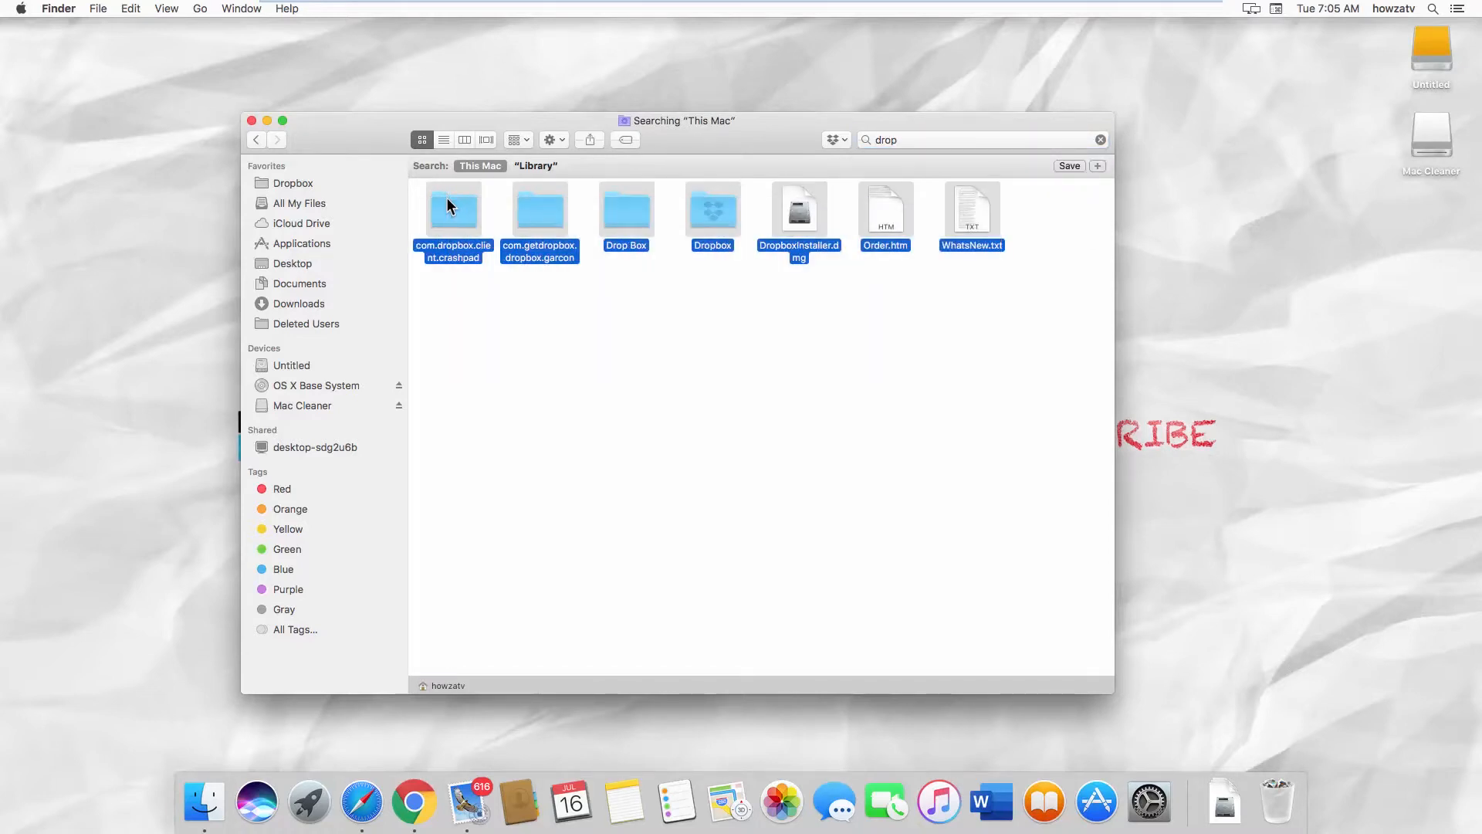
right_click(453, 206)
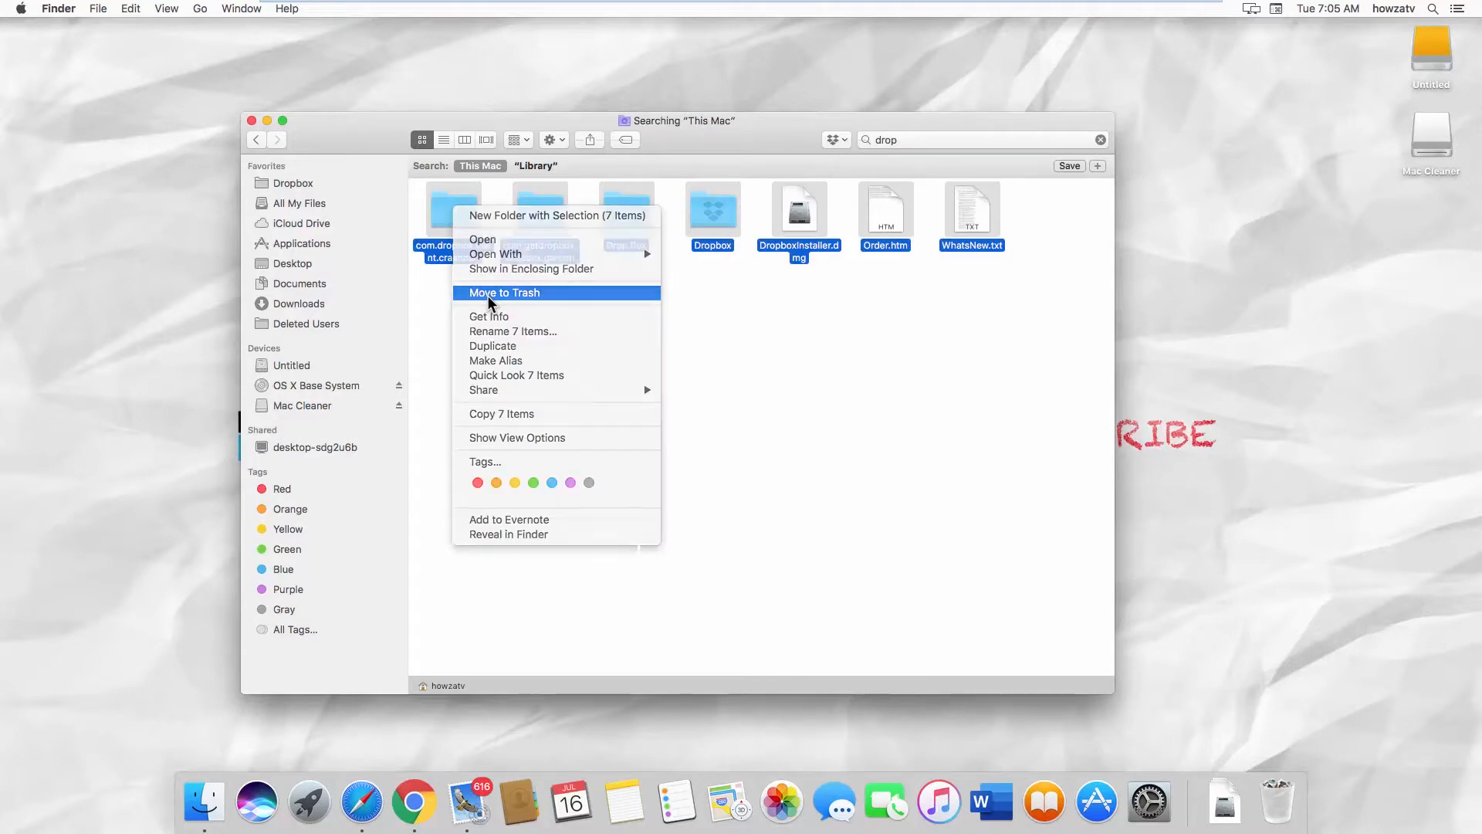
left_click(505, 292)
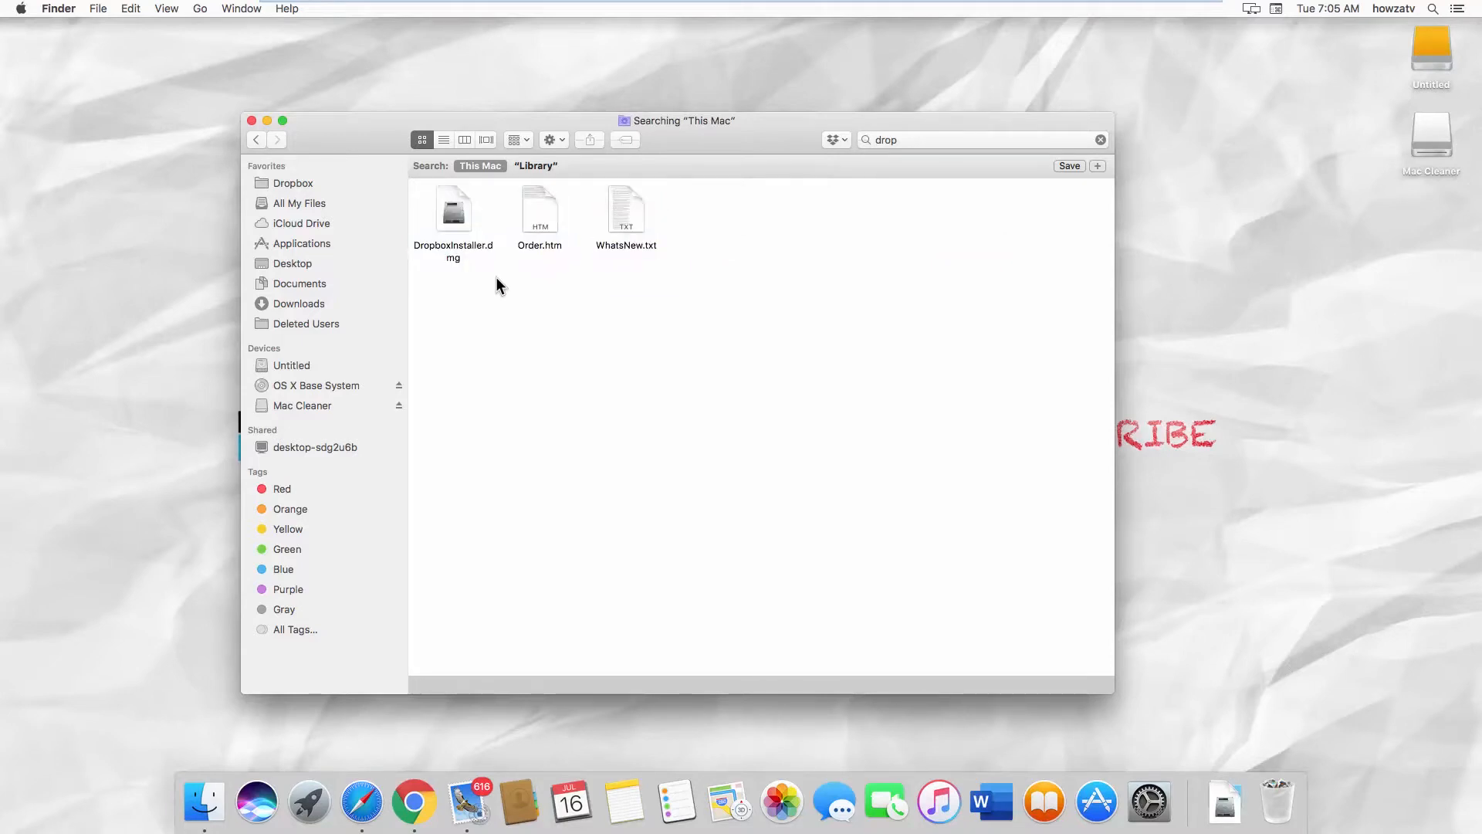
left_click(535, 165)
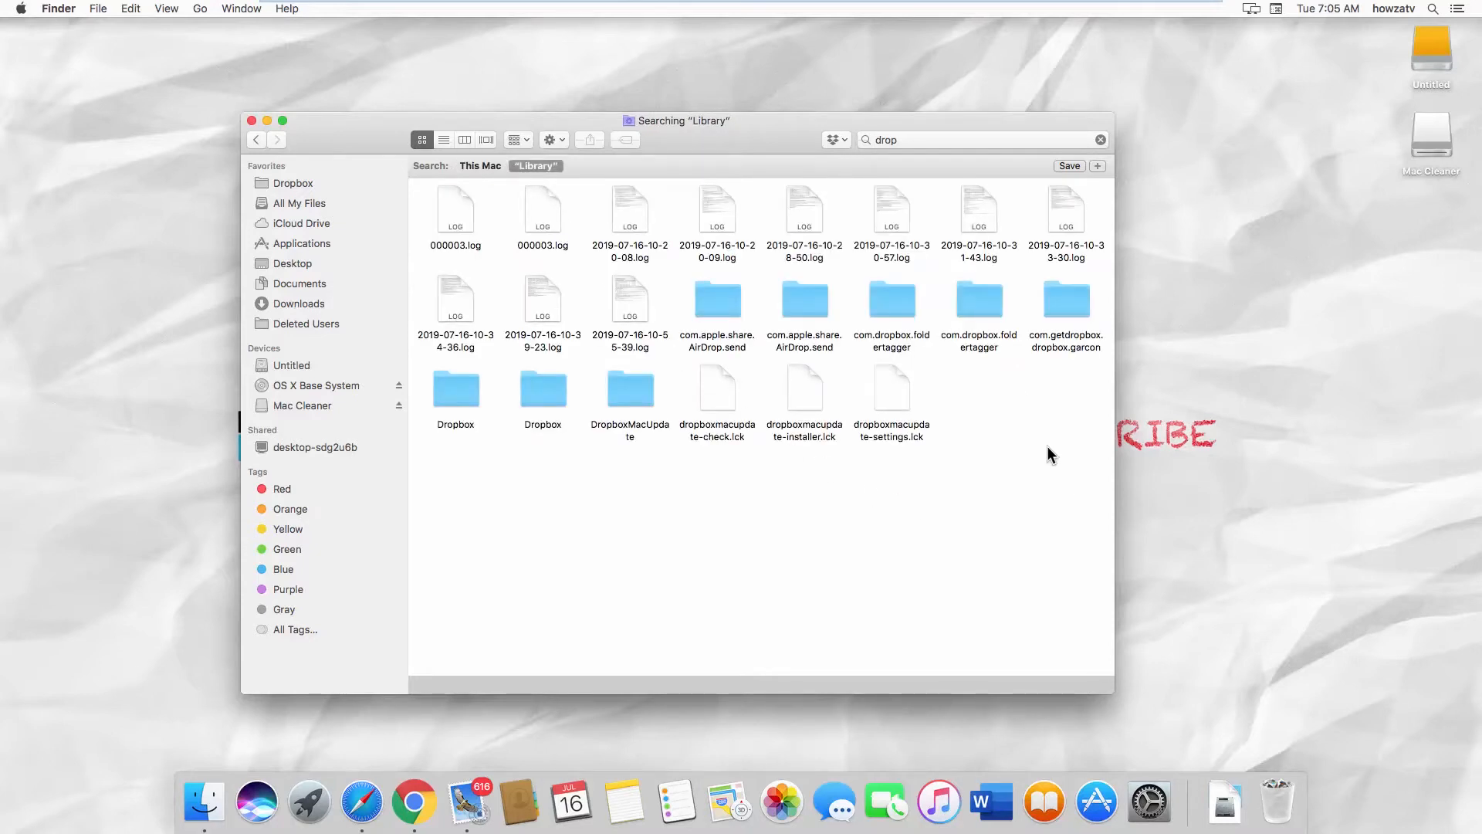
right_click(542, 387)
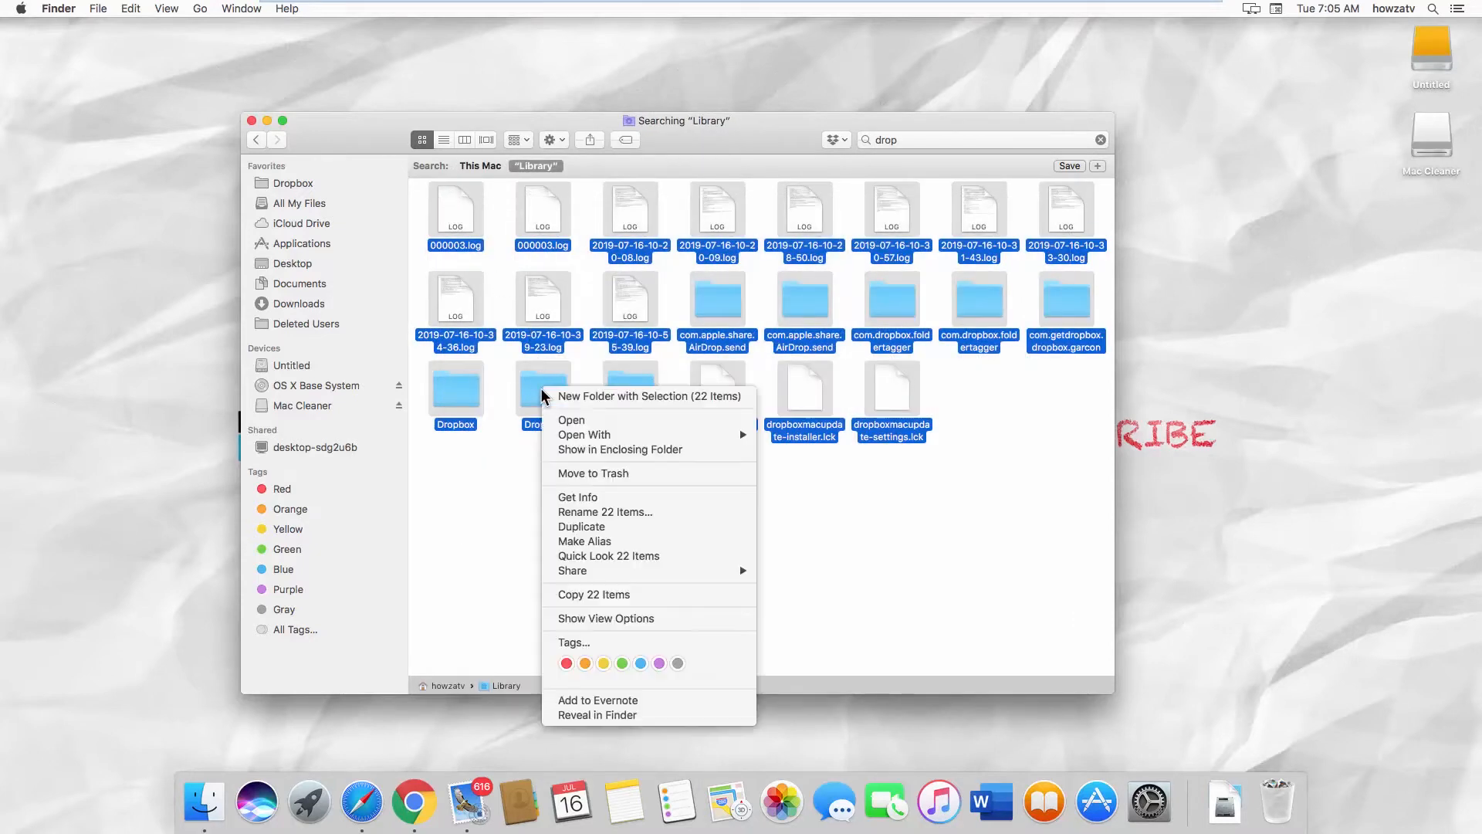